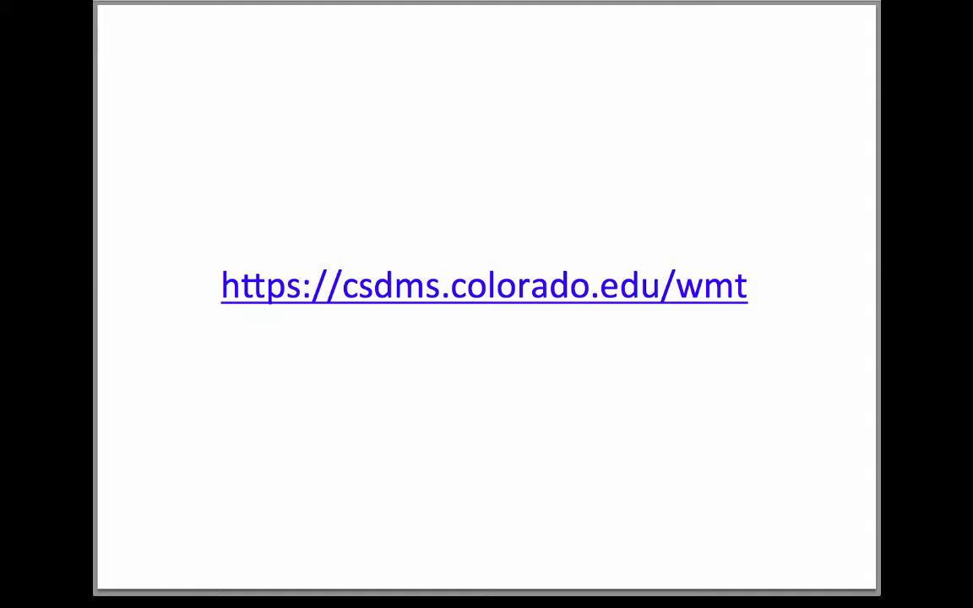
Follow the csdms.colorado.edu/wmt link on the slide to the WMT sign-in page.
click(482, 285)
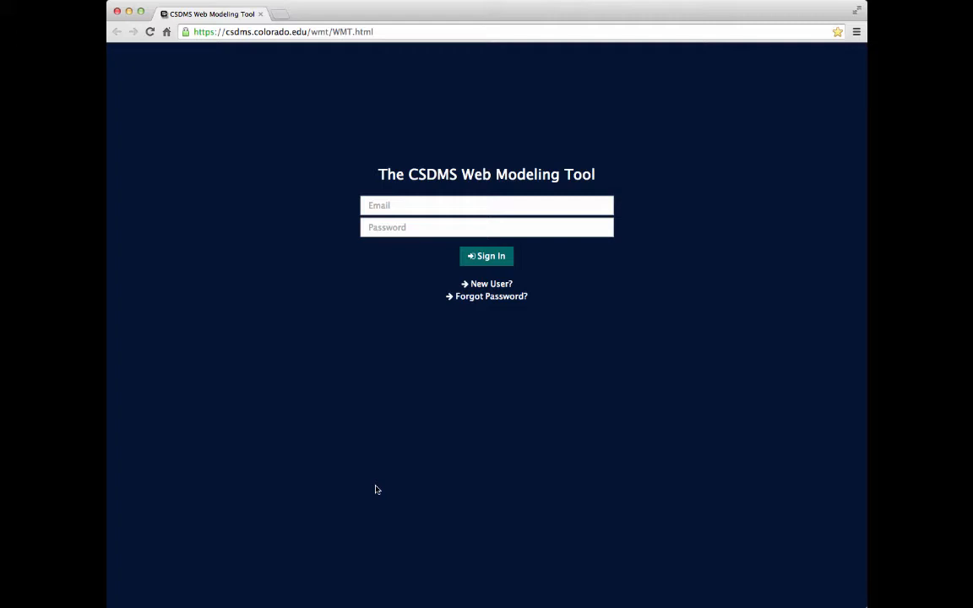
Sign in using the suggested saved account email and its password.
click(487, 205)
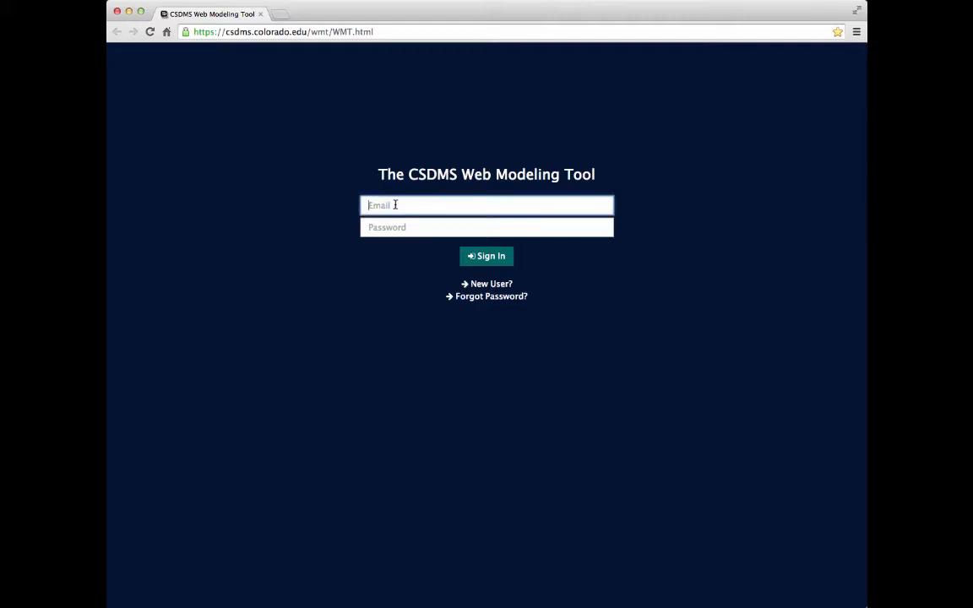
text(m)
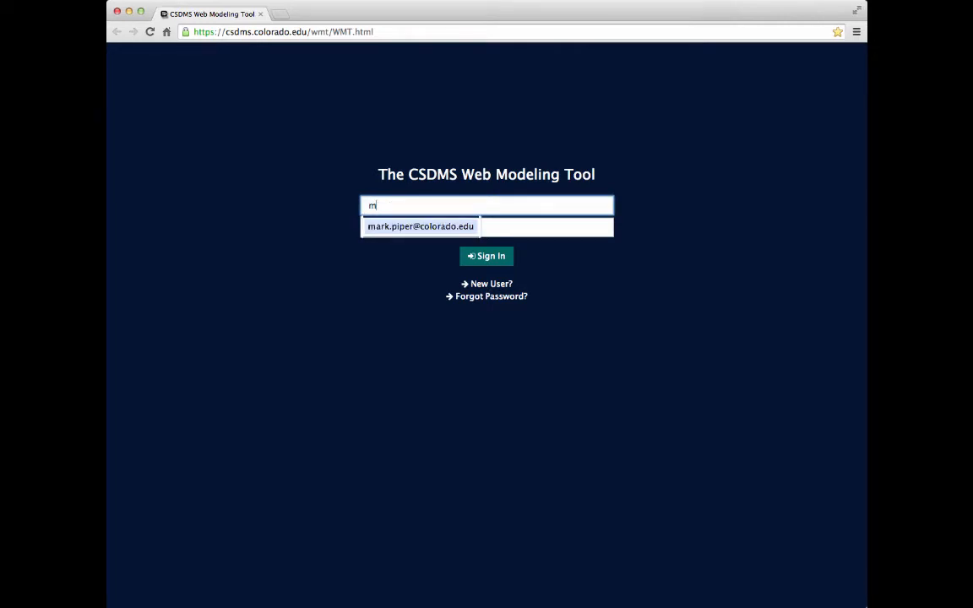
click(420, 225)
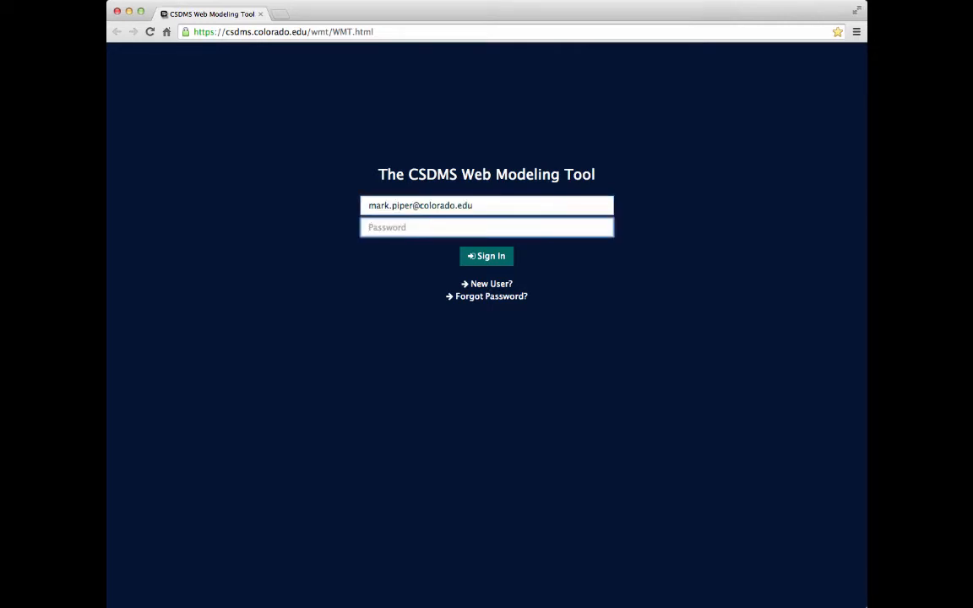
text(••••••)
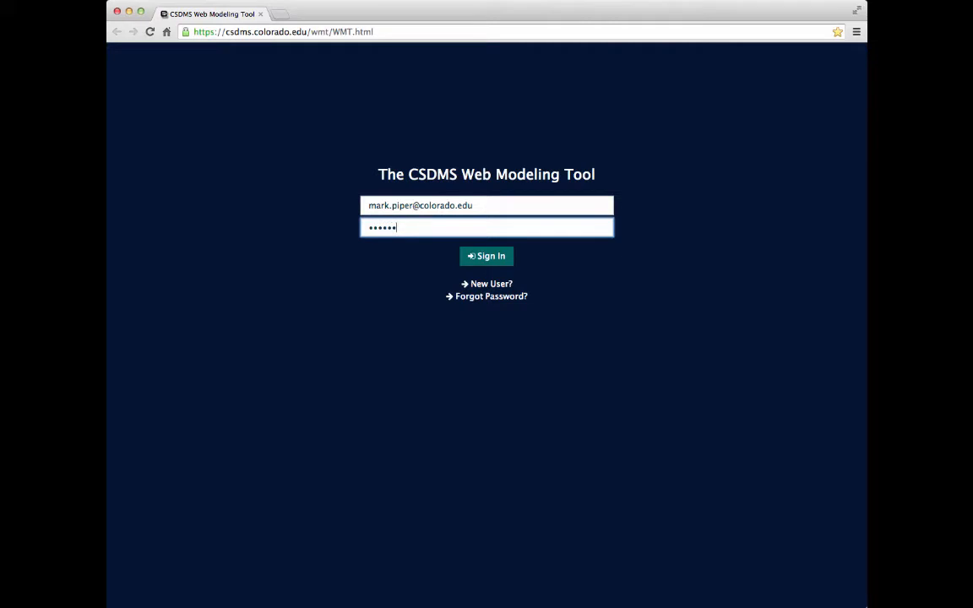
click(486, 255)
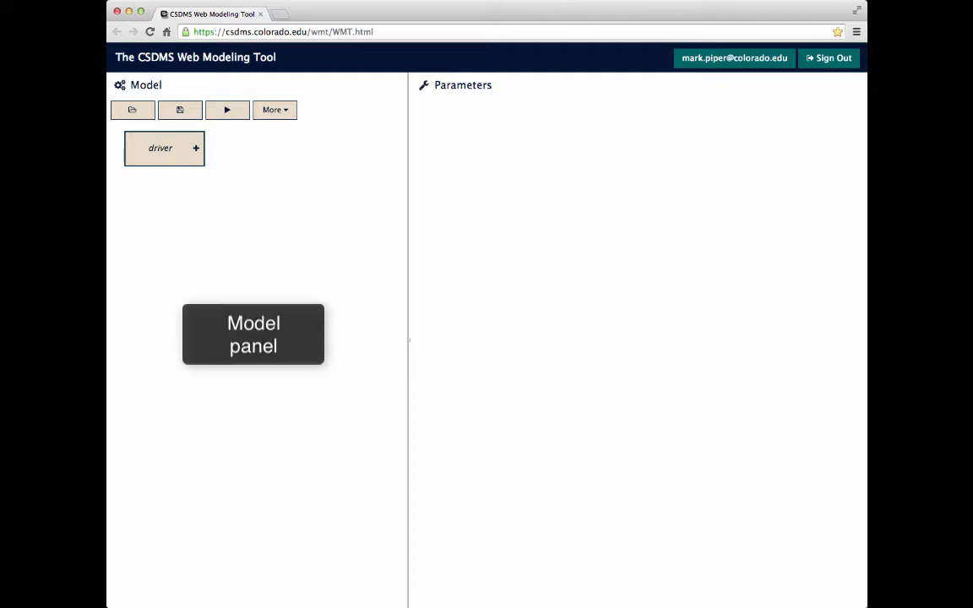
mouse_move(627, 335)
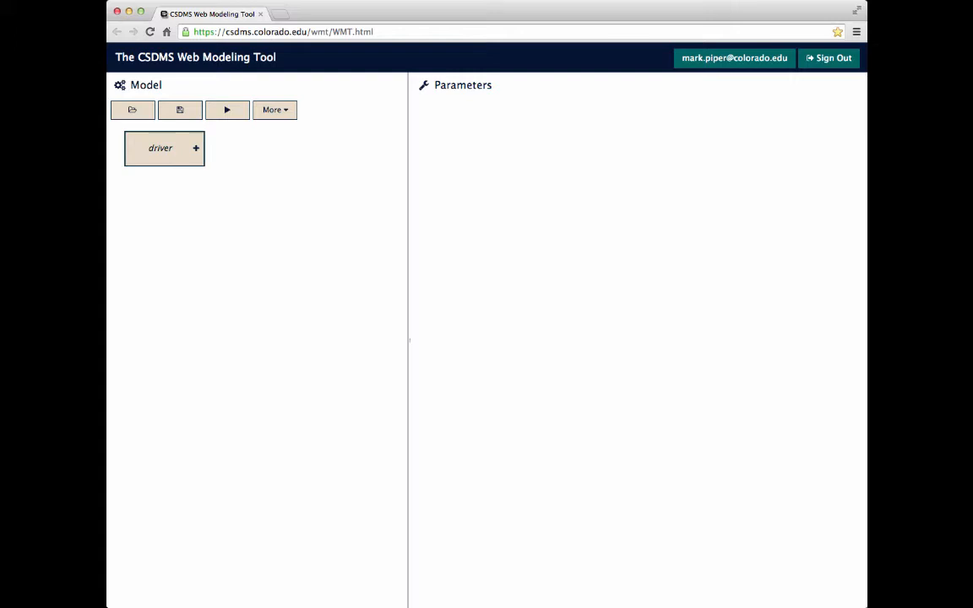
mouse_move(719, 578)
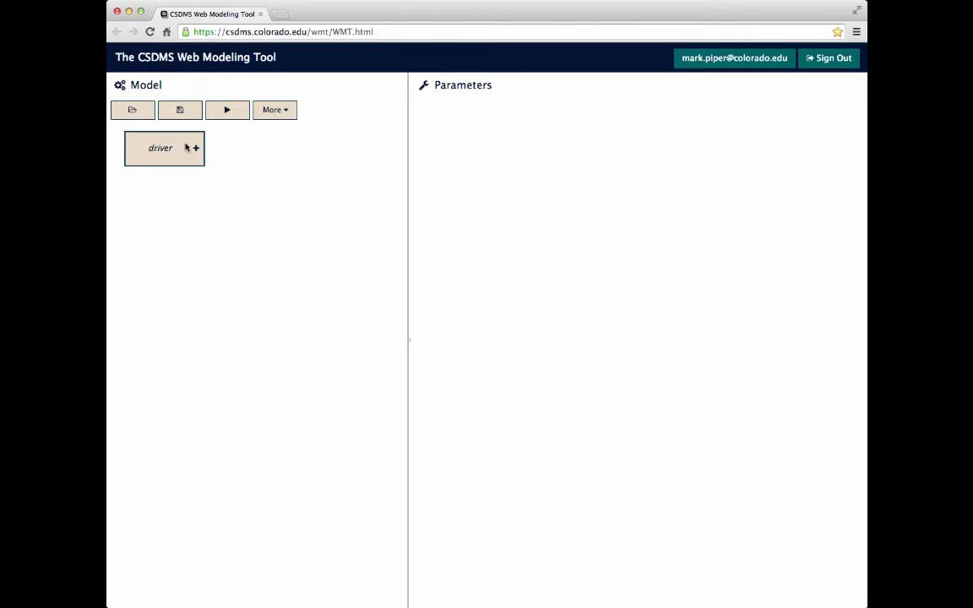
mouse_move(195, 147)
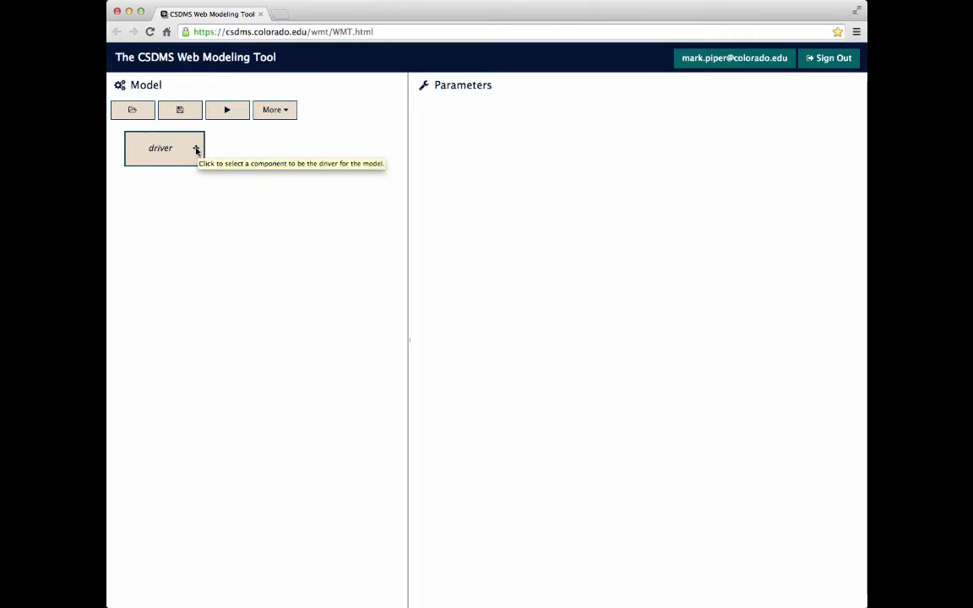
Choose CEM from the driver's component list.
click(195, 148)
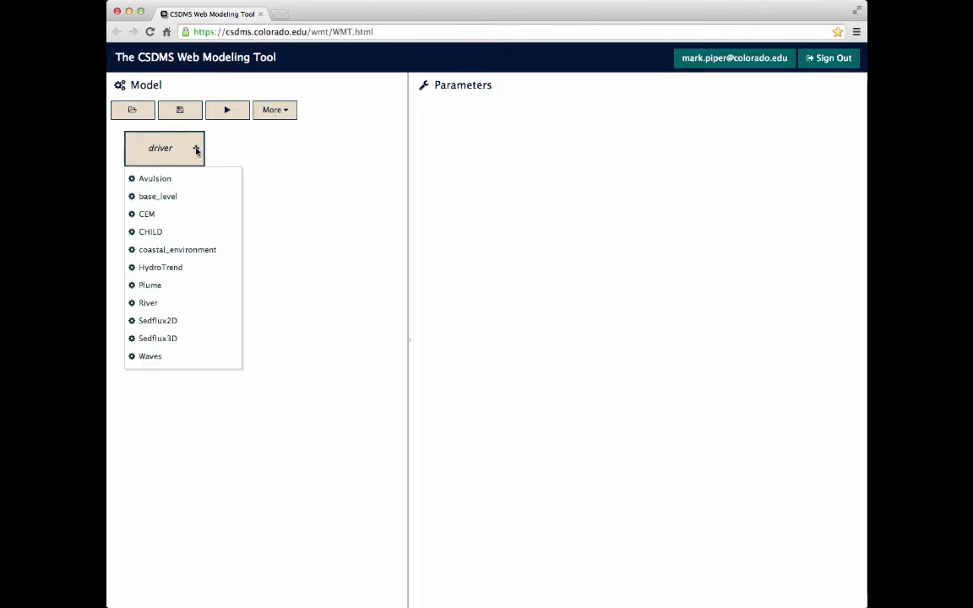
mouse_move(173, 213)
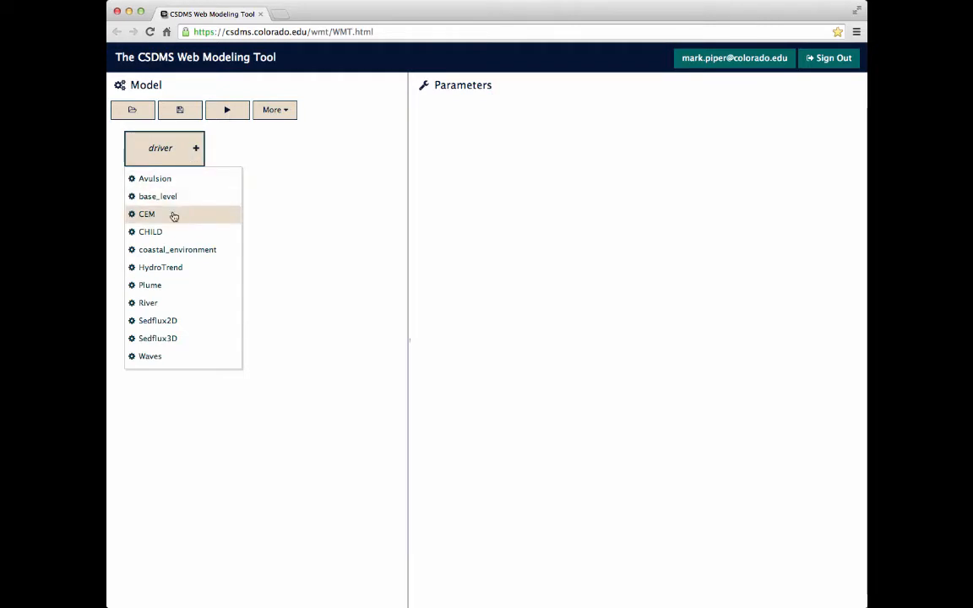
click(146, 213)
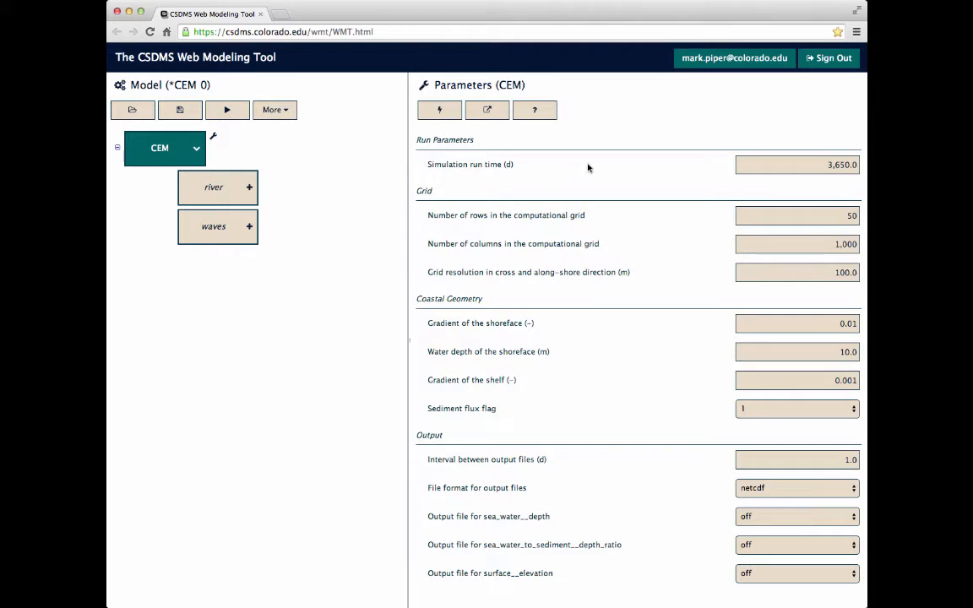
mouse_move(663, 254)
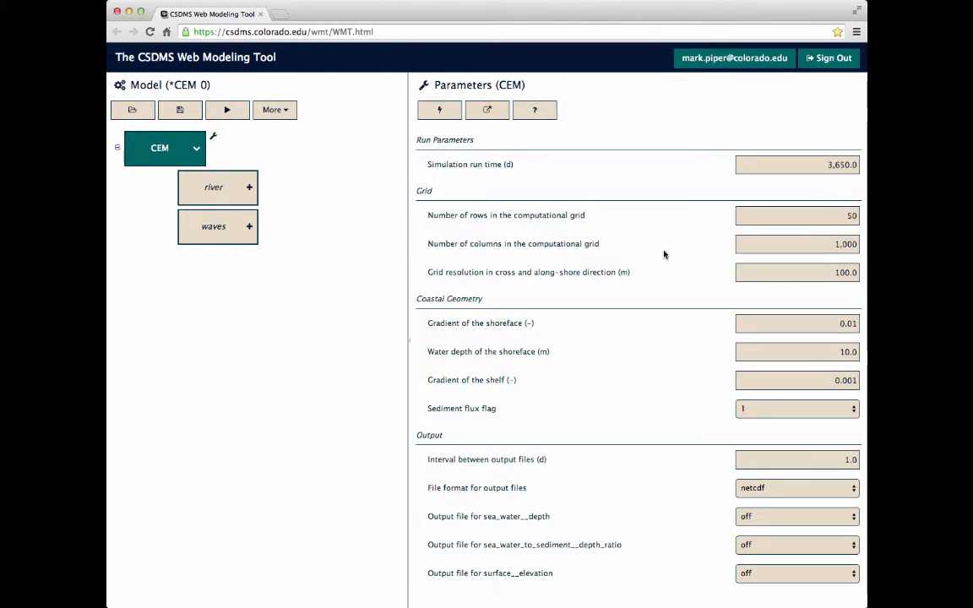
mouse_move(593, 245)
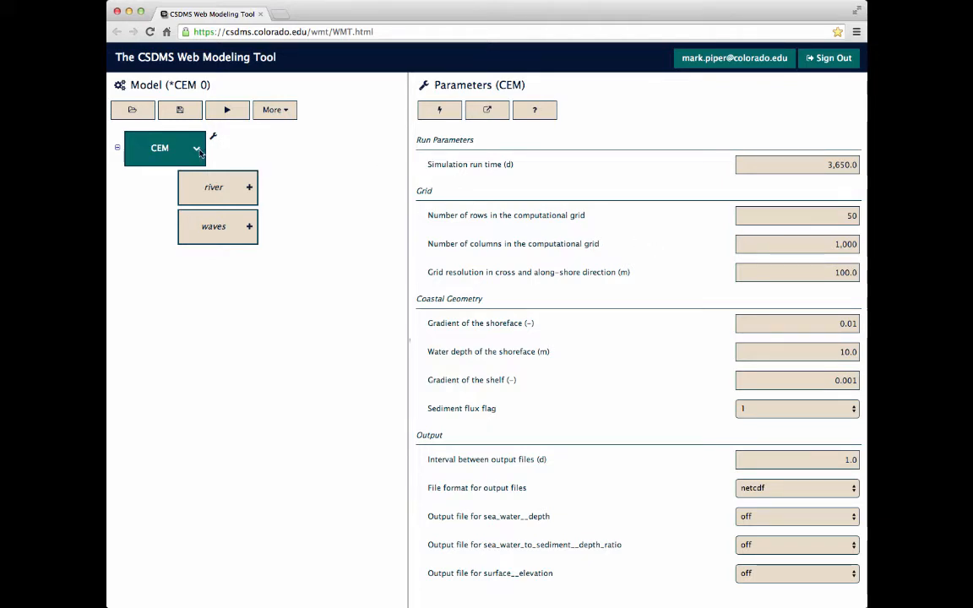
View CEM's information and open its Model_help:CEM wiki page in a new tab.
click(197, 148)
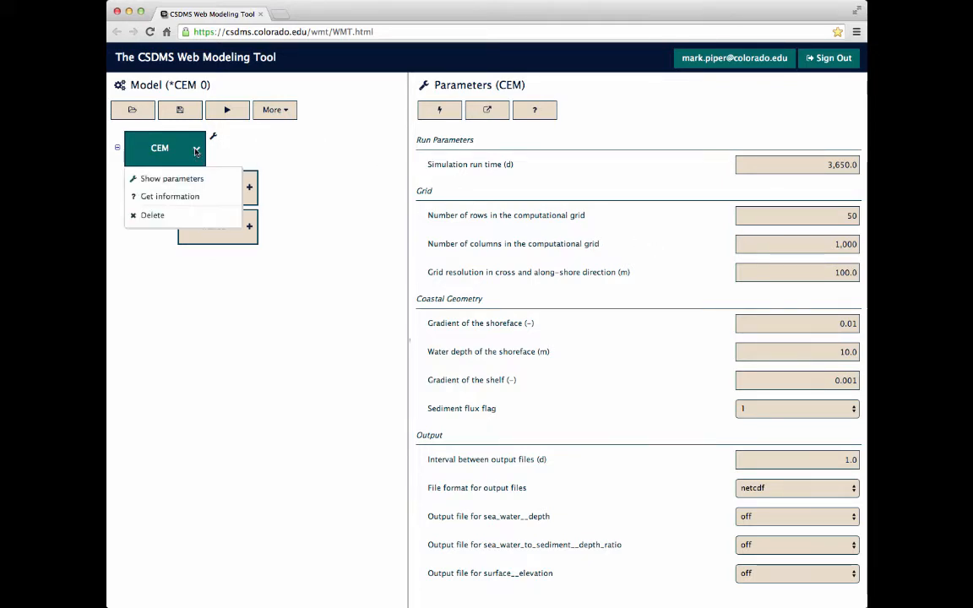
mouse_move(172, 178)
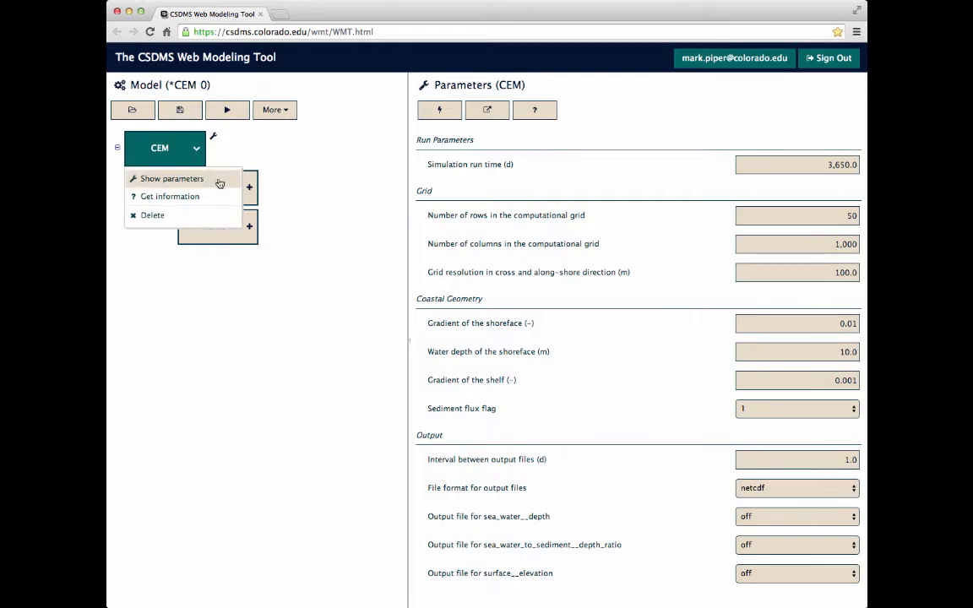
mouse_move(169, 196)
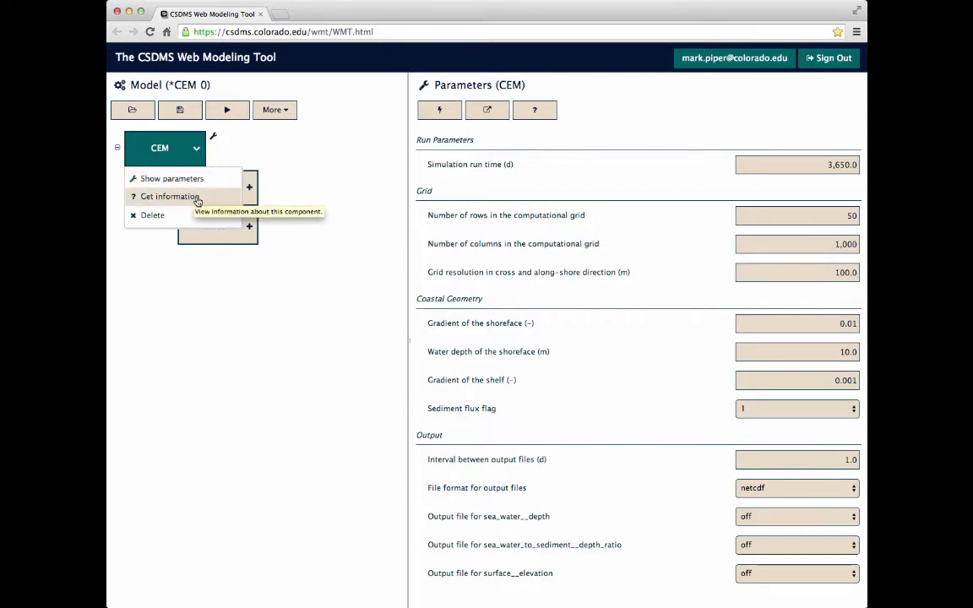
click(170, 196)
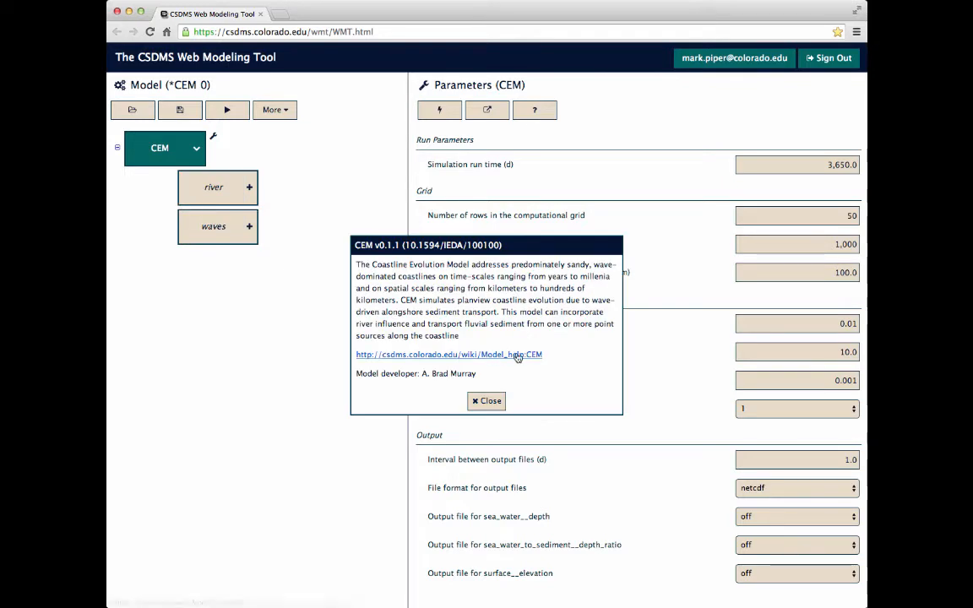
mouse_move(604, 334)
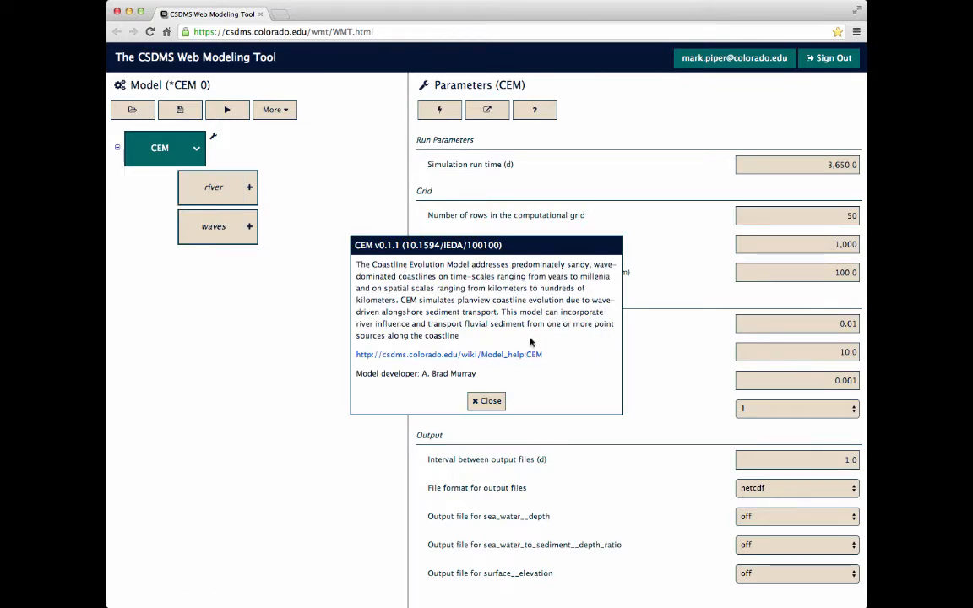
click(448, 354)
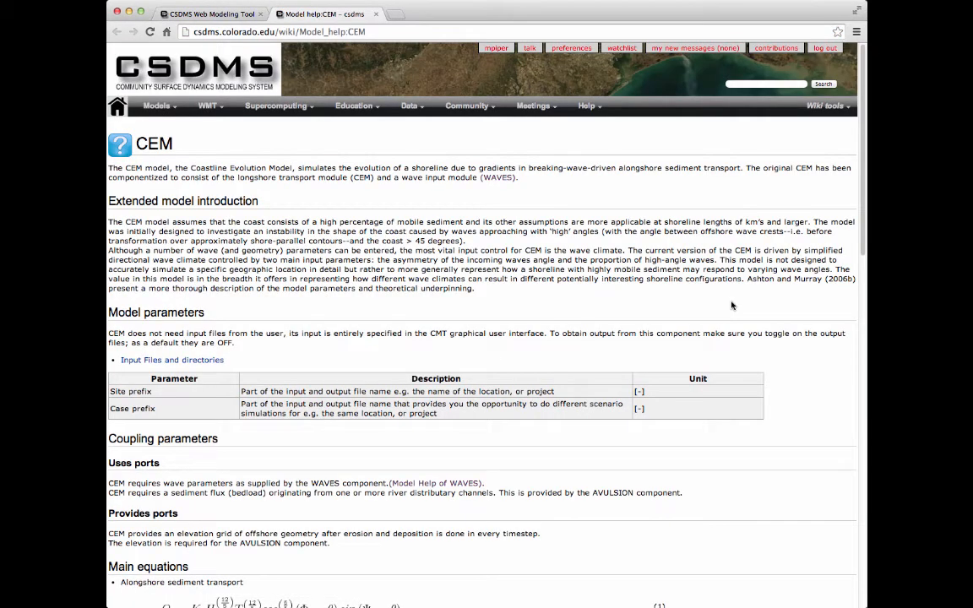
click(209, 13)
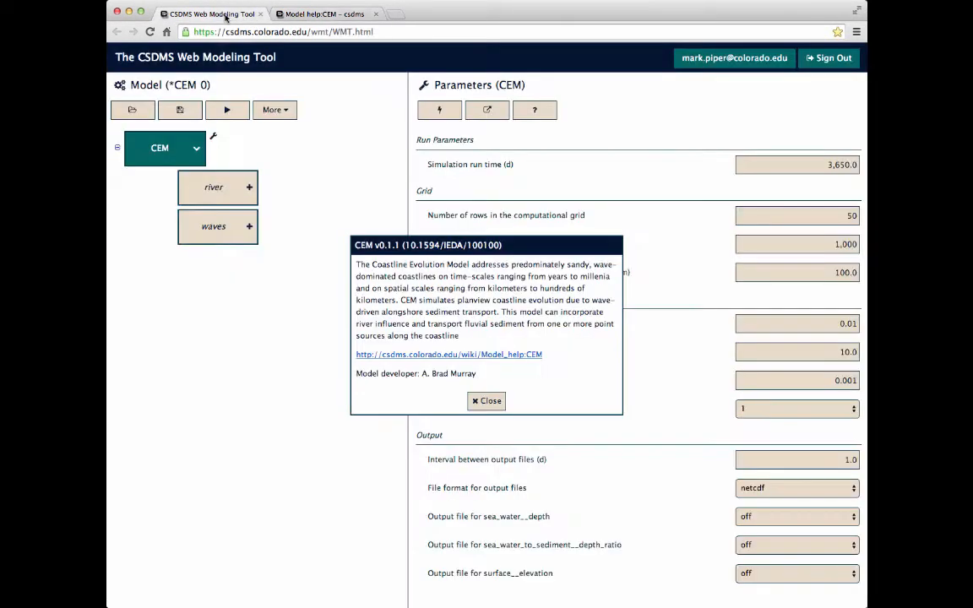
Close CEM's info, delete the CEM driver, and select CEM as driver again.
click(196, 148)
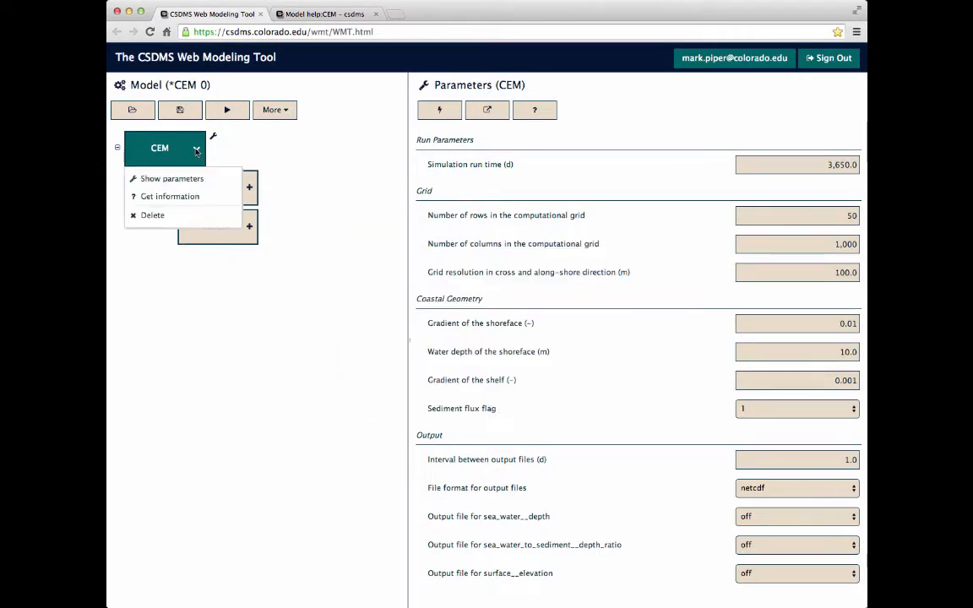
click(152, 214)
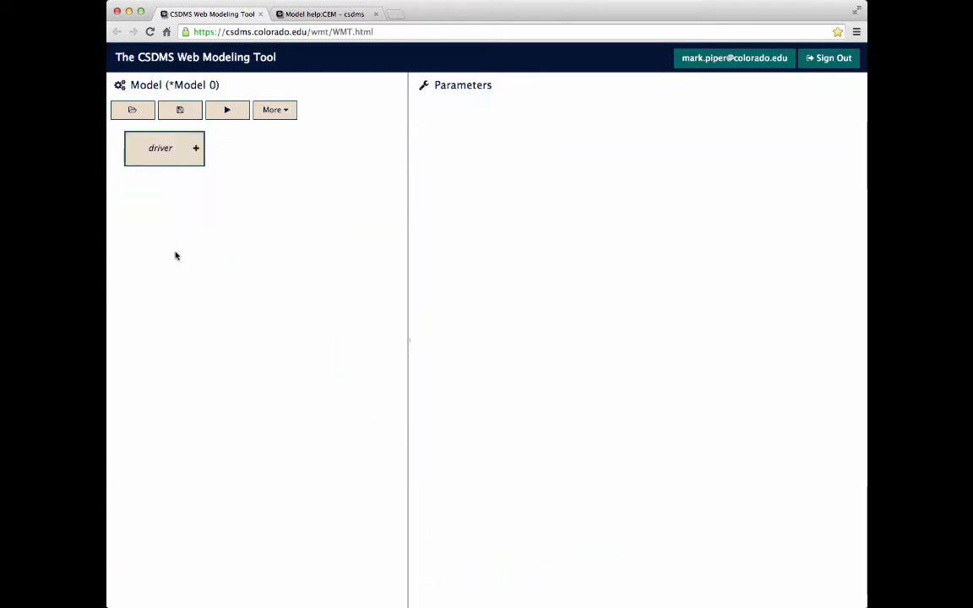
click(195, 148)
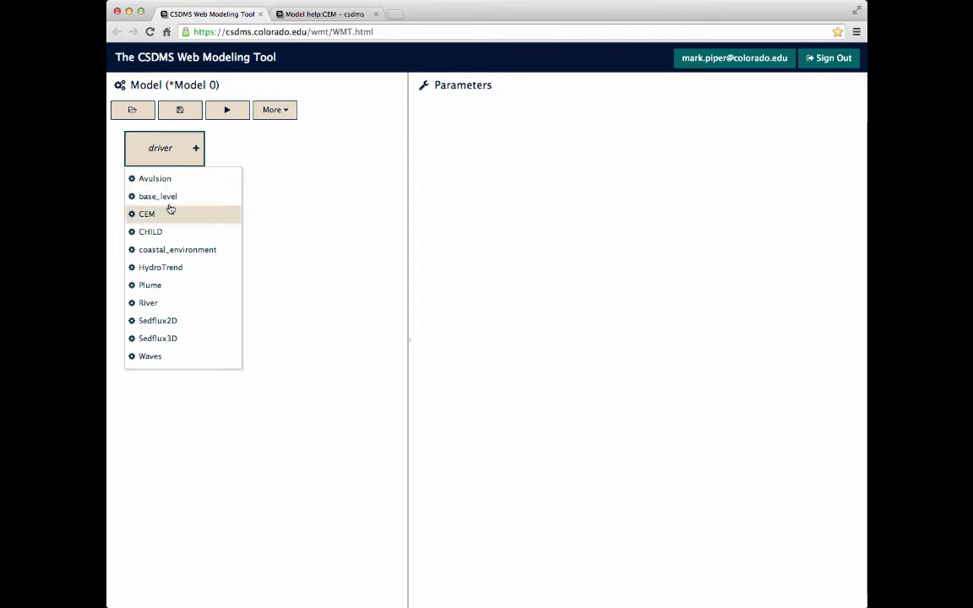
click(146, 214)
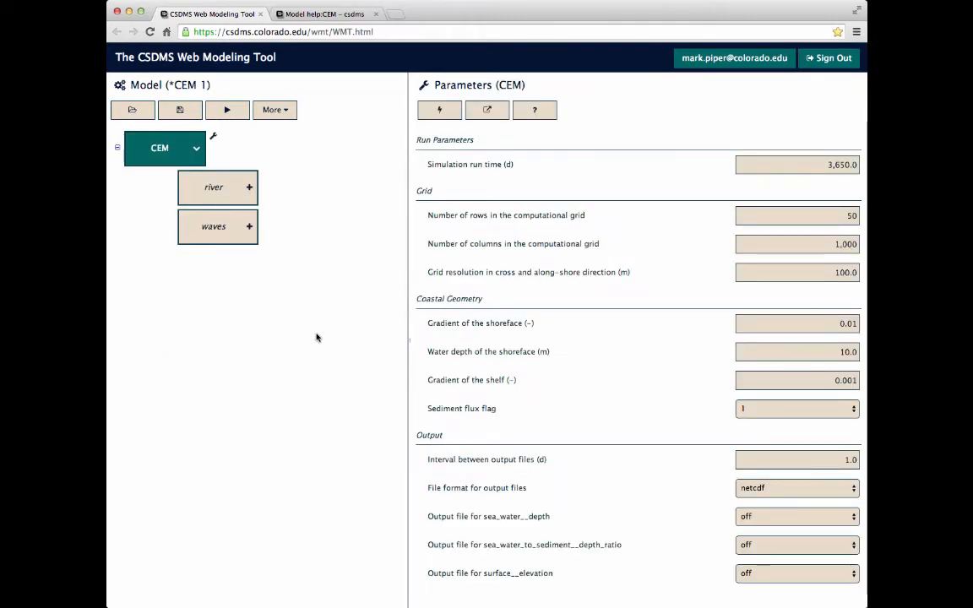
mouse_move(652, 186)
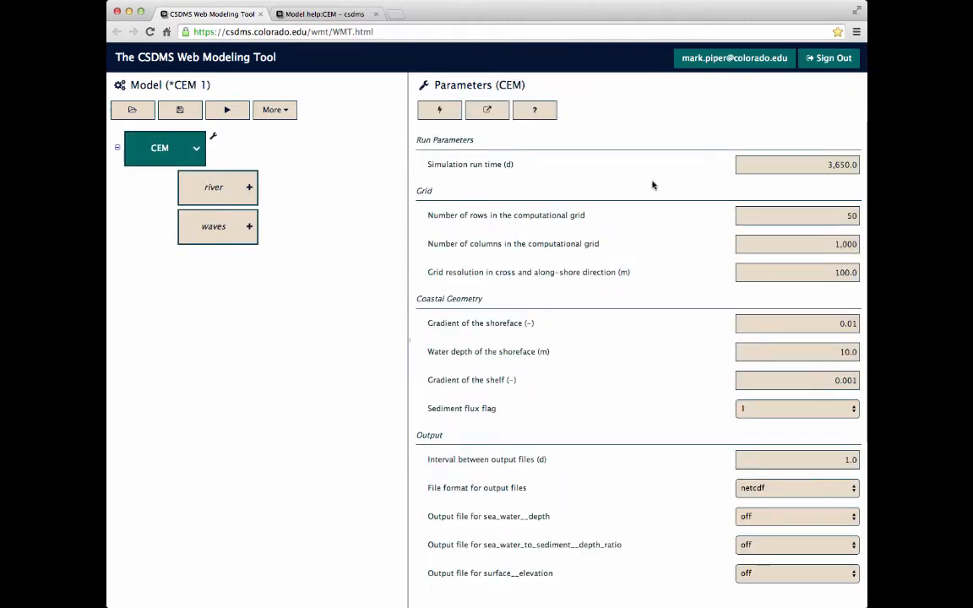
mouse_move(610, 188)
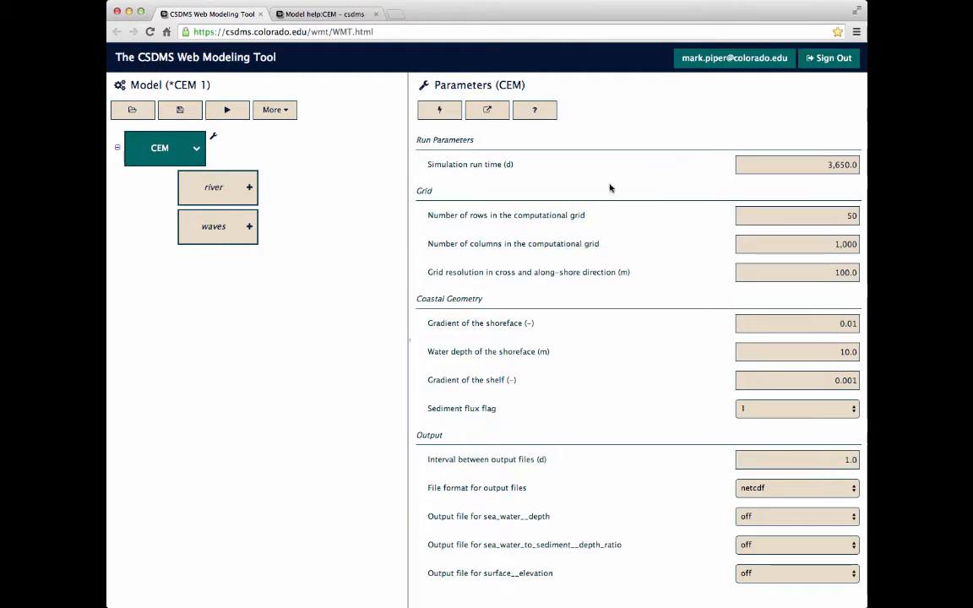
Enter 200 grid columns and a 100.0-day output file interval for CEM.
click(797, 164)
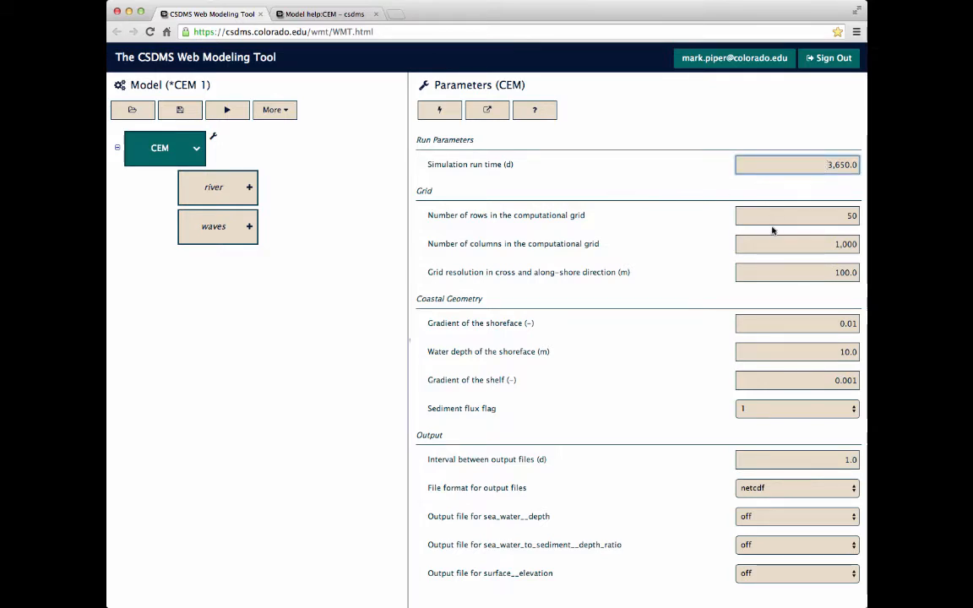
mouse_move(798, 224)
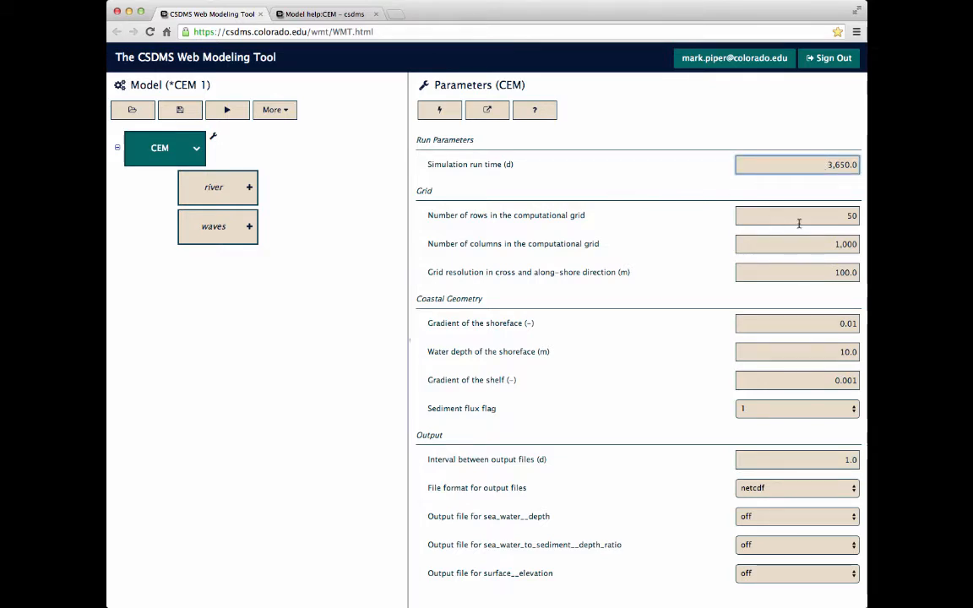
click(797, 215)
text(100)
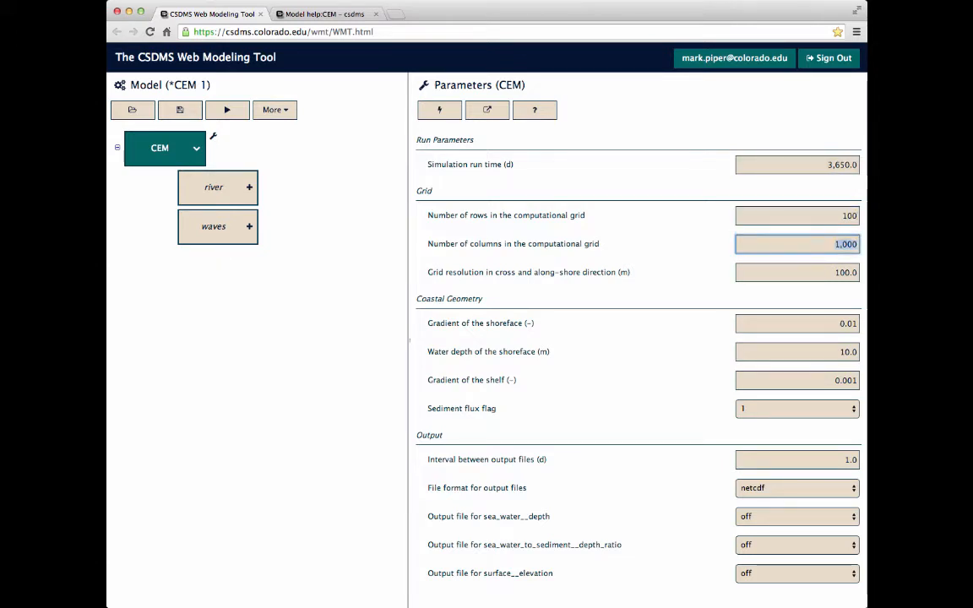
text(200)
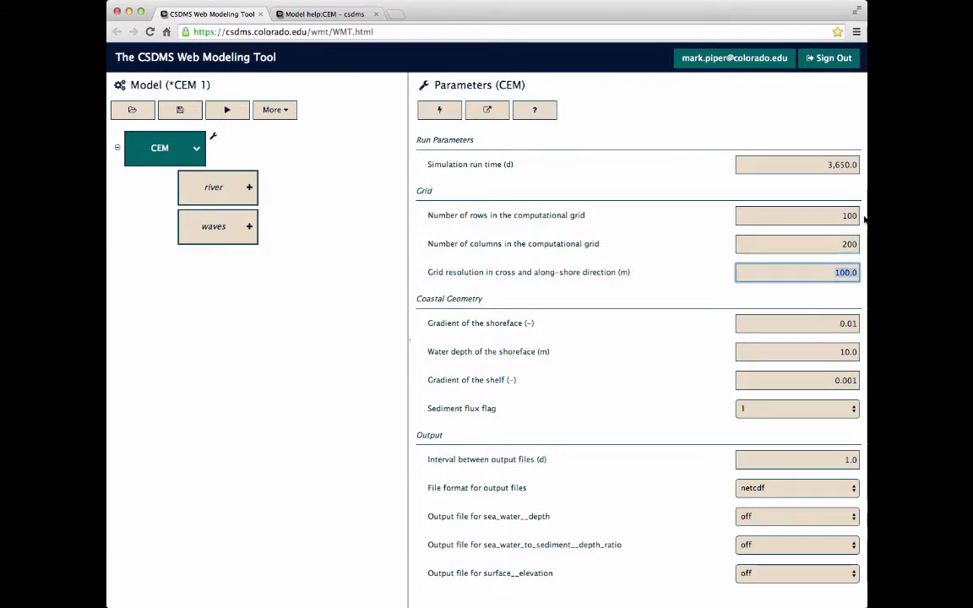
click(796, 458)
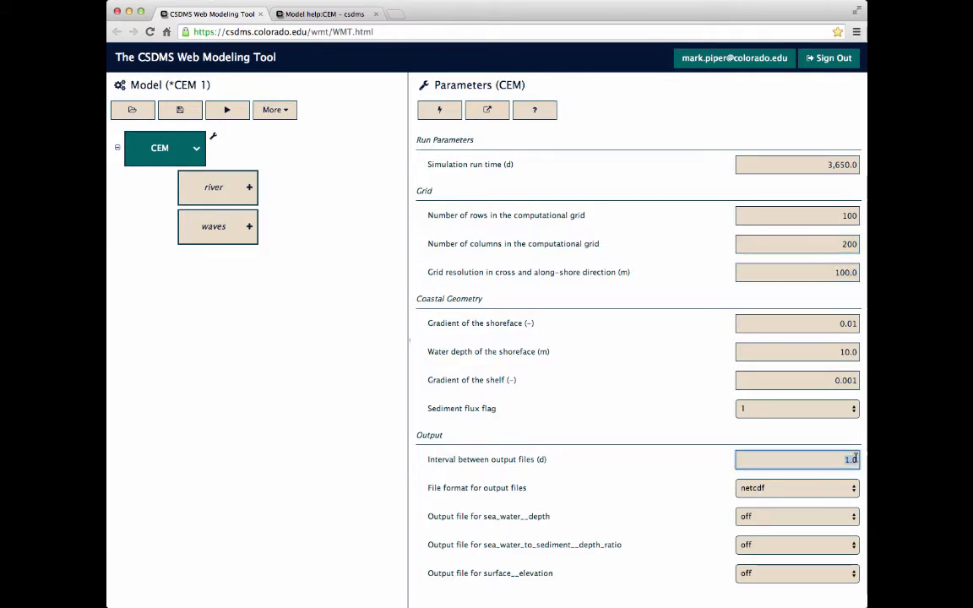
text(100.0)
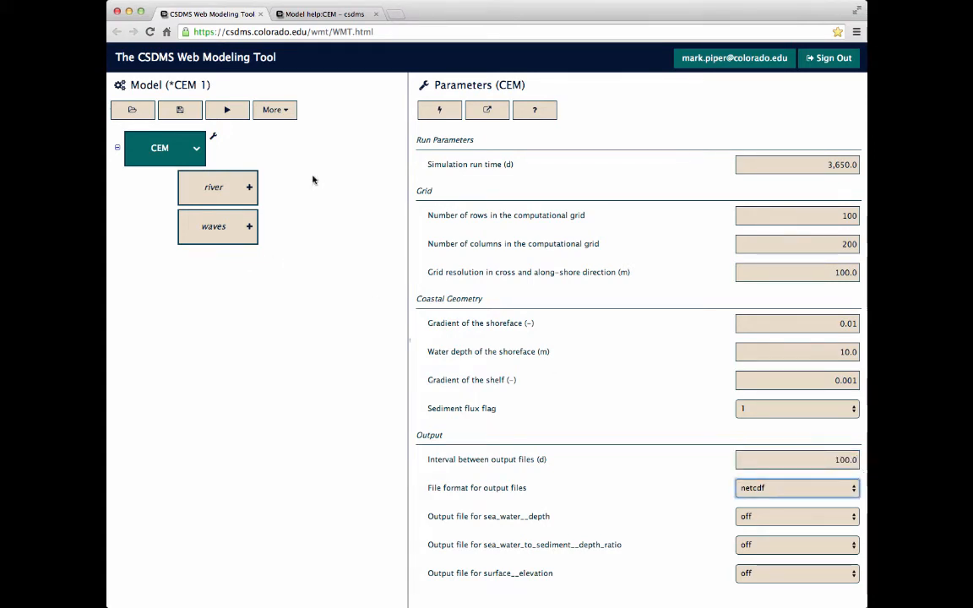
mouse_move(315, 200)
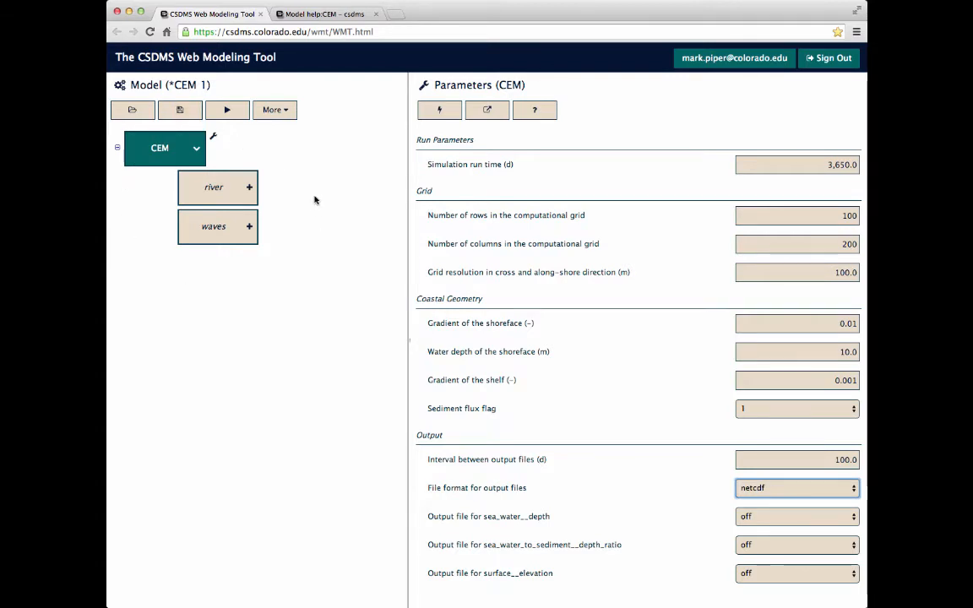
mouse_move(294, 194)
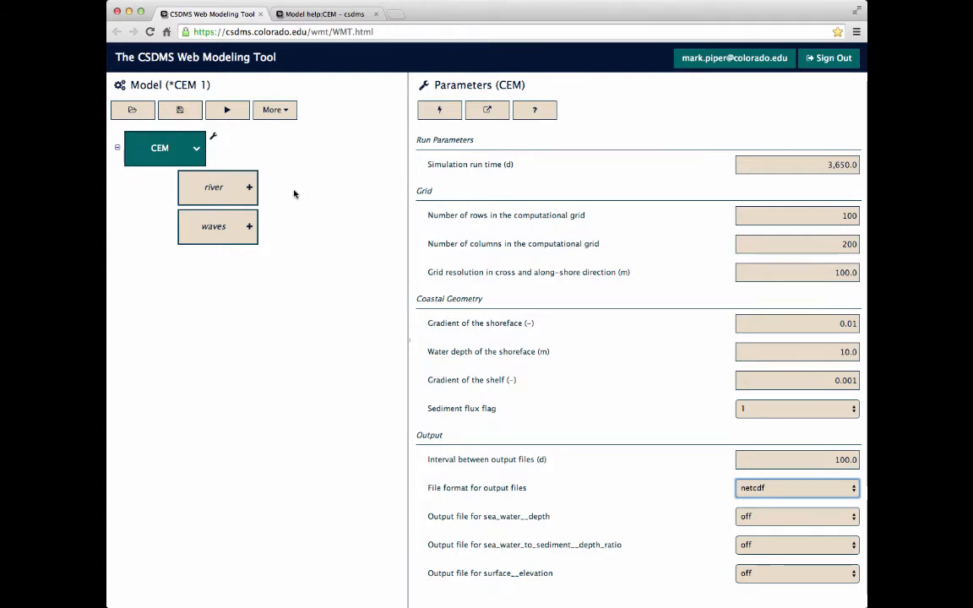
mouse_move(263, 195)
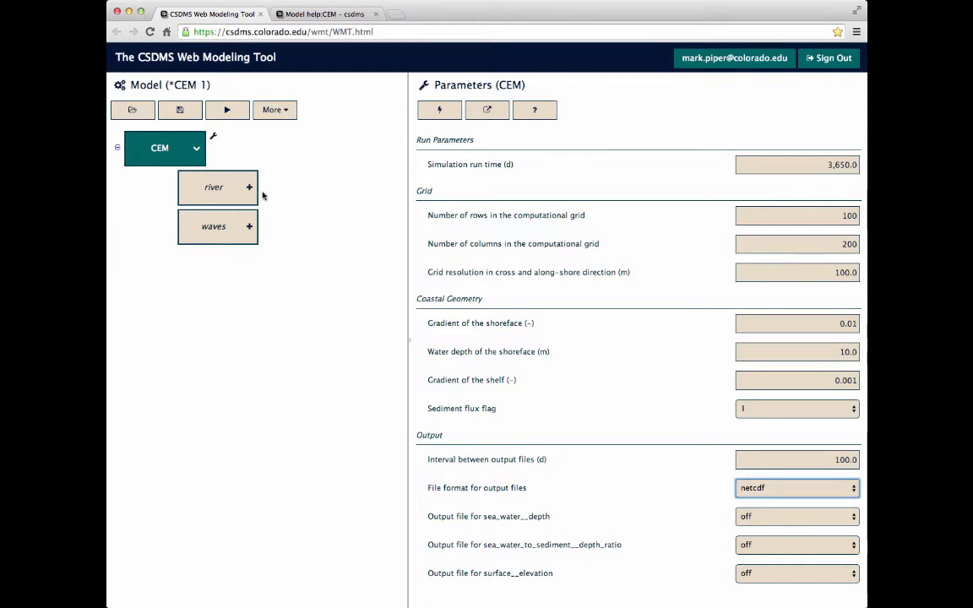
mouse_move(268, 193)
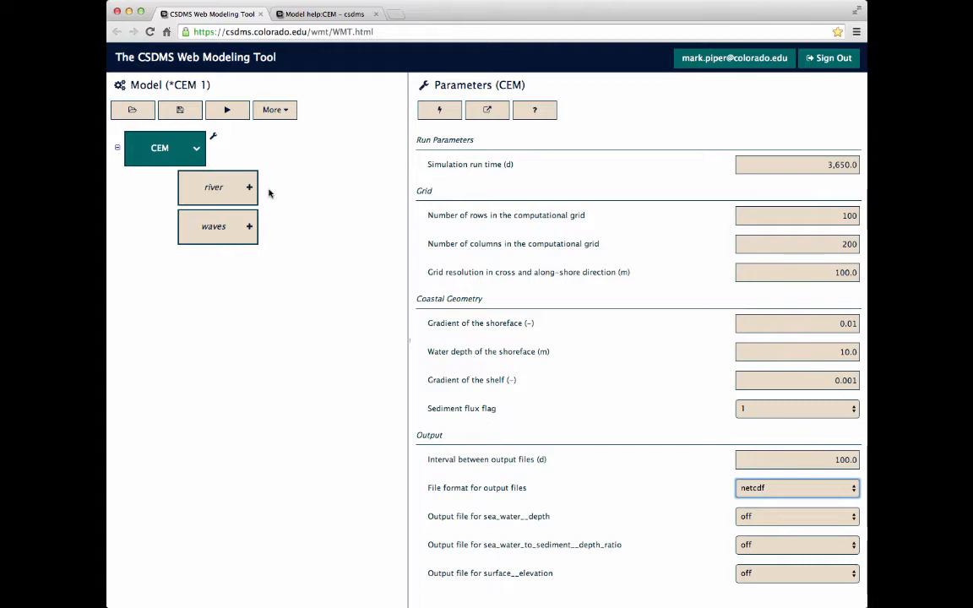
mouse_move(326, 231)
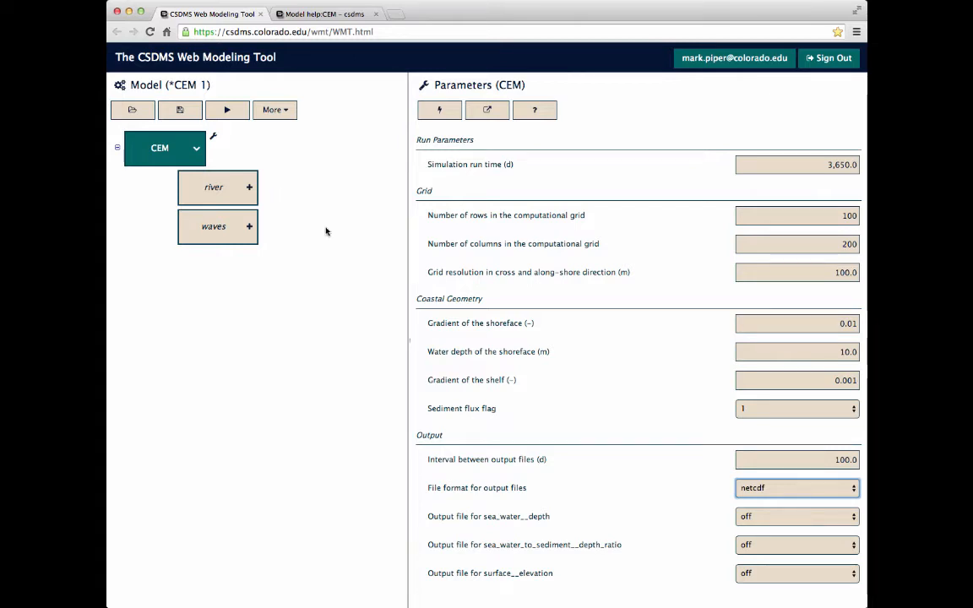
click(248, 226)
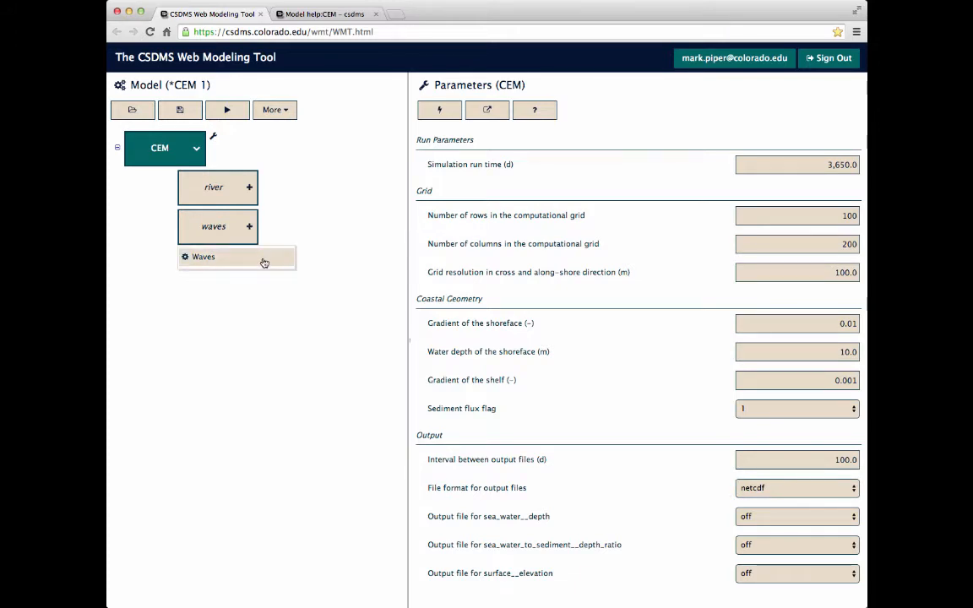
mouse_move(264, 263)
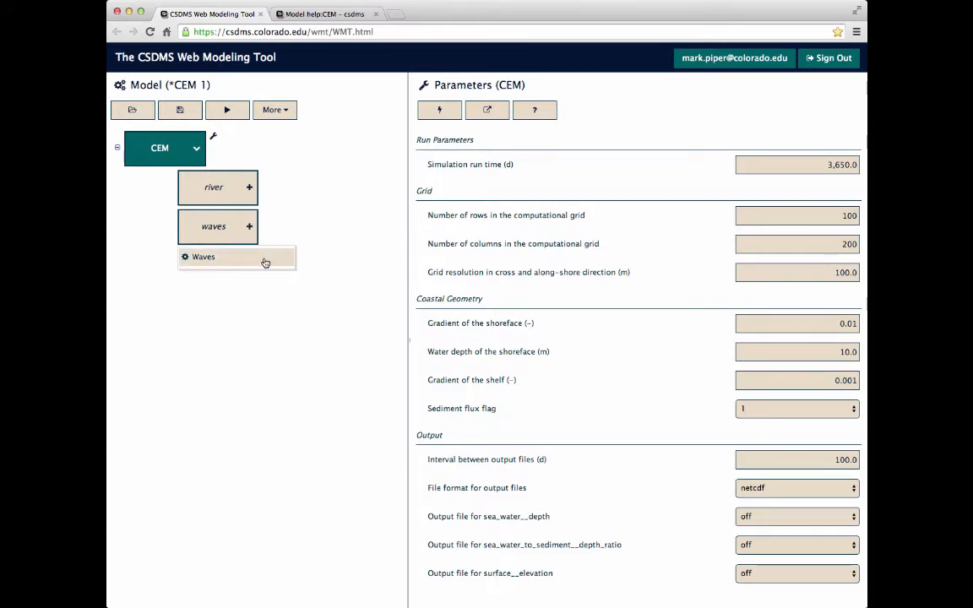
Plug Waves into CEM's waves port and show its parameters.
click(203, 256)
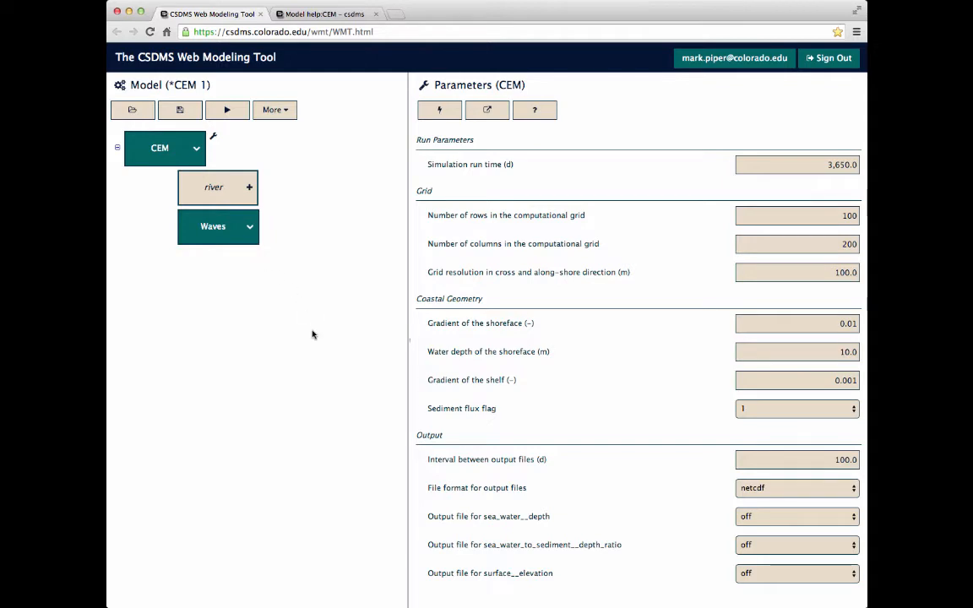
click(249, 226)
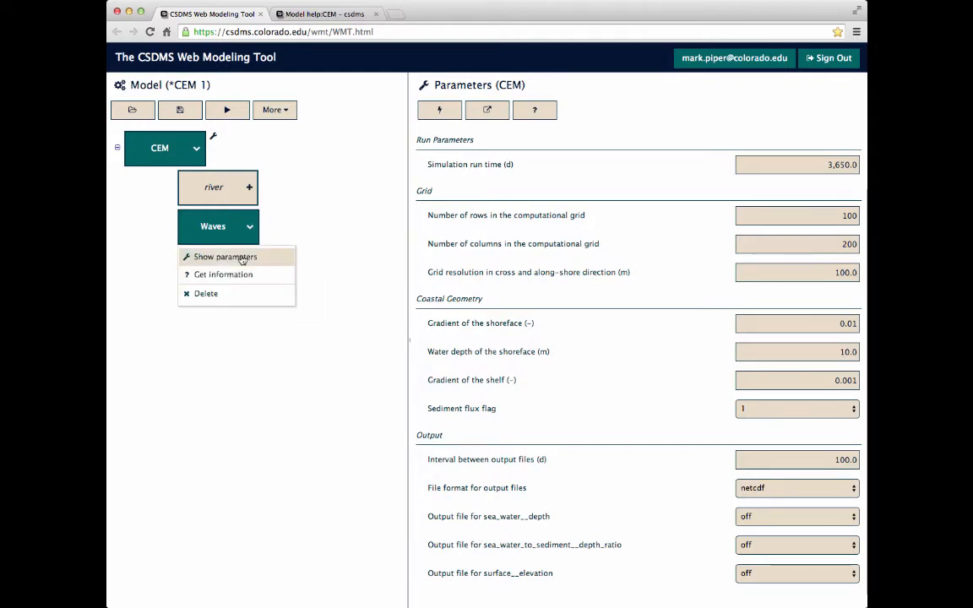
click(224, 257)
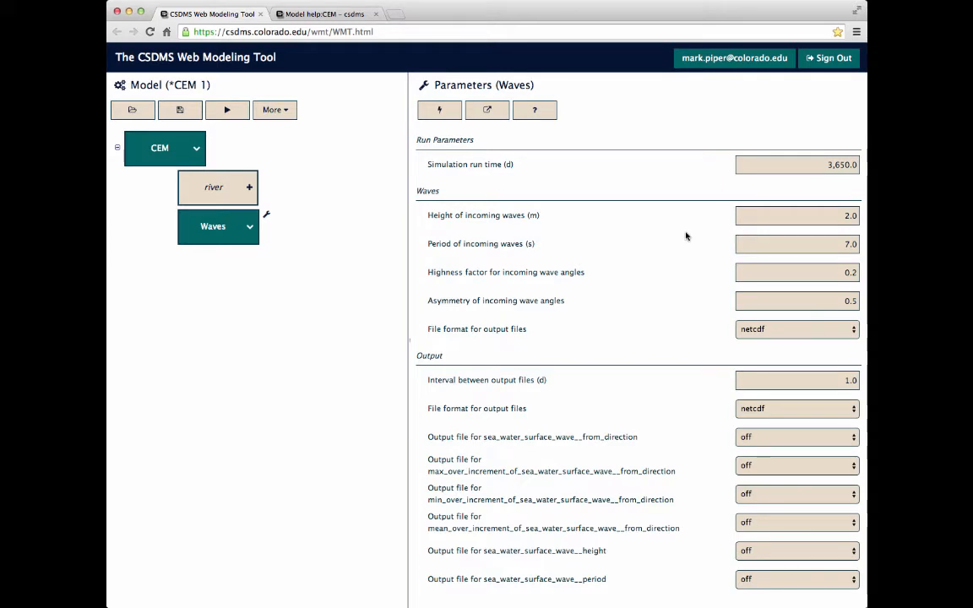
Read the Waves component's description, then dismiss it.
click(248, 227)
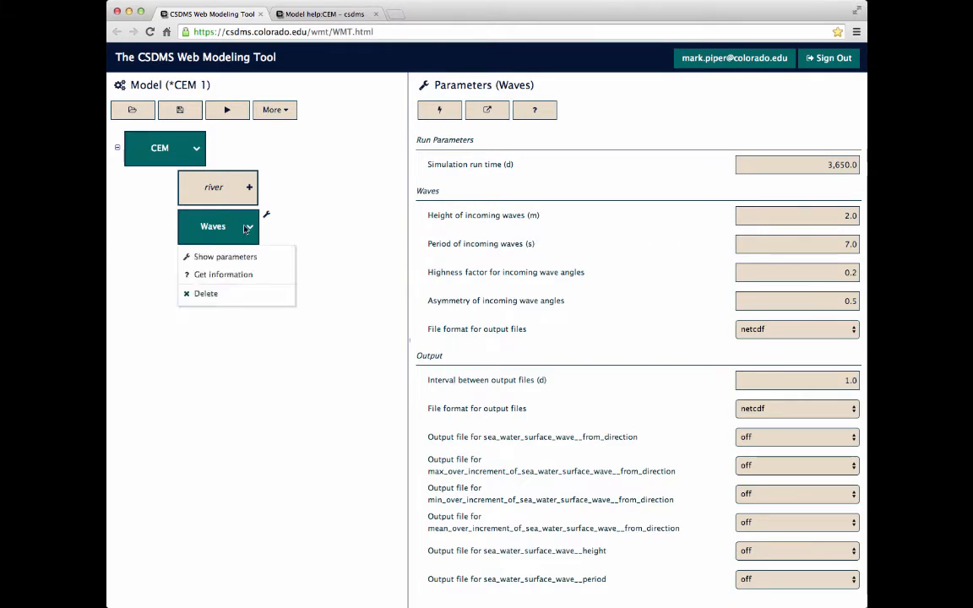
mouse_move(223, 275)
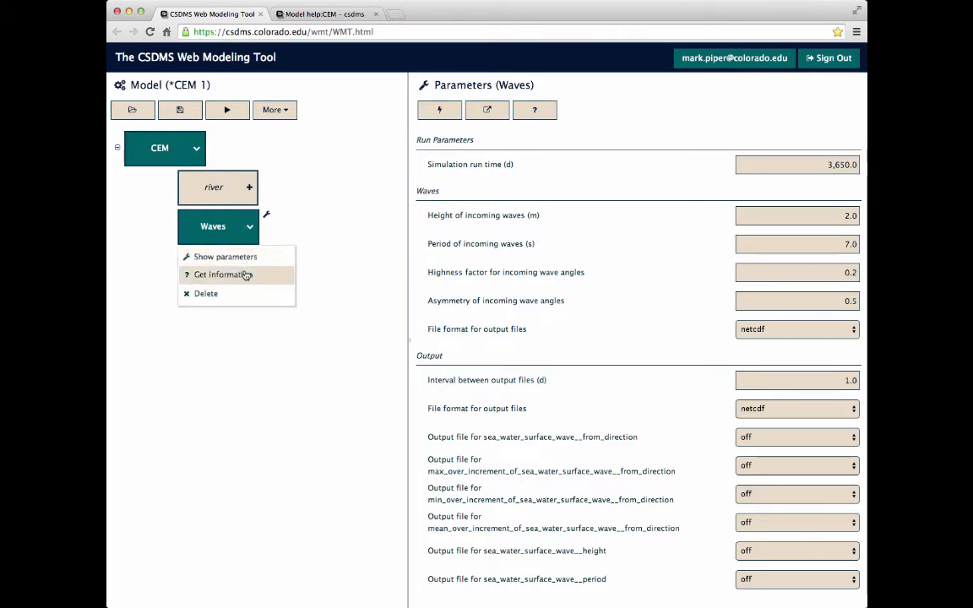
click(222, 274)
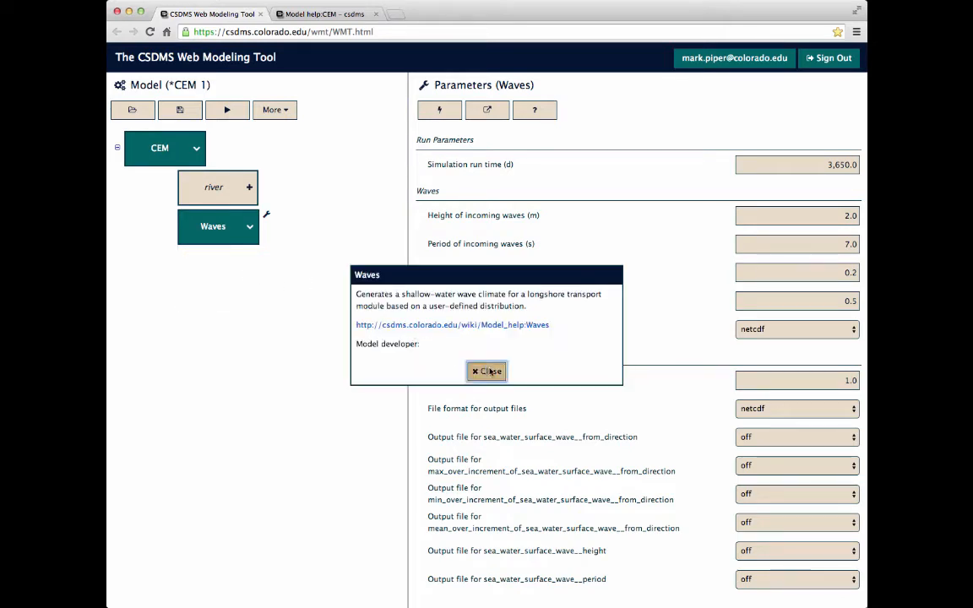
click(486, 371)
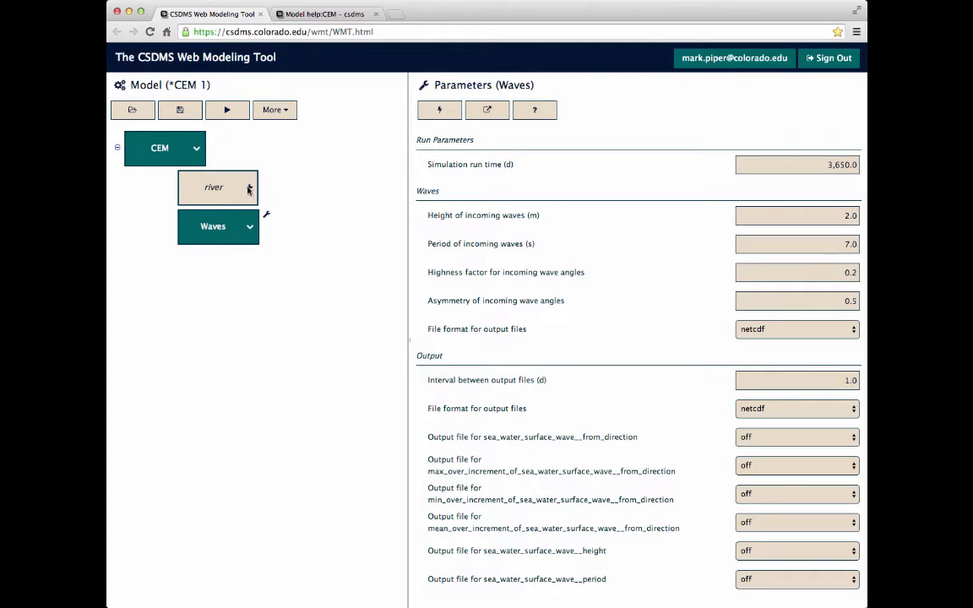
mouse_move(250, 187)
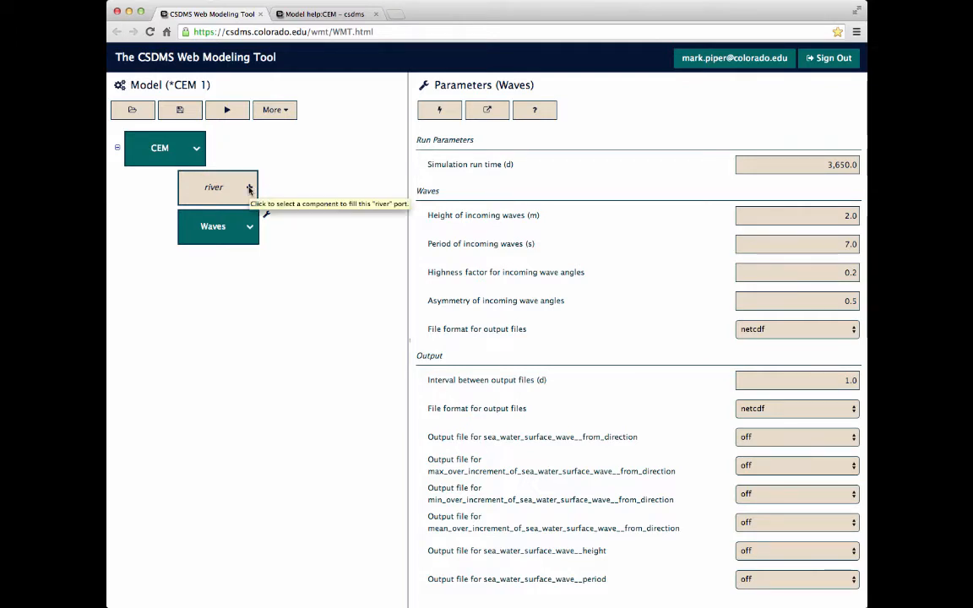
Pick Avulsion from the components available for CEM's river port.
click(249, 187)
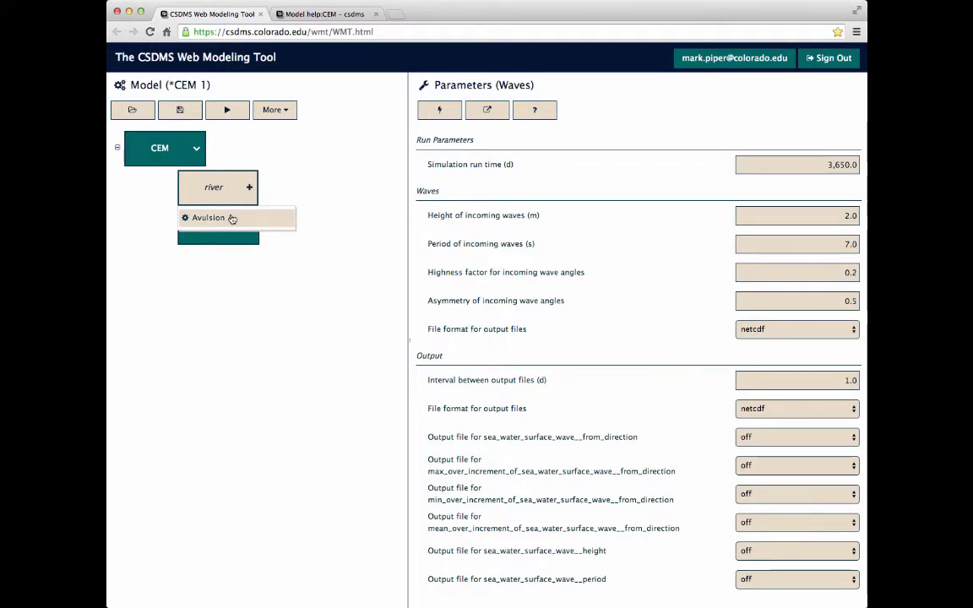
click(208, 218)
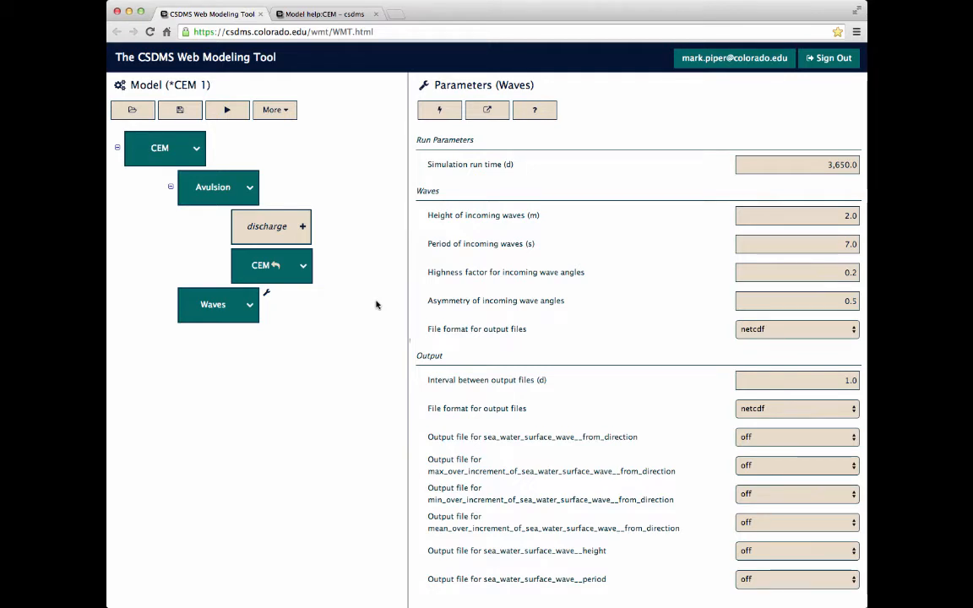
mouse_move(353, 191)
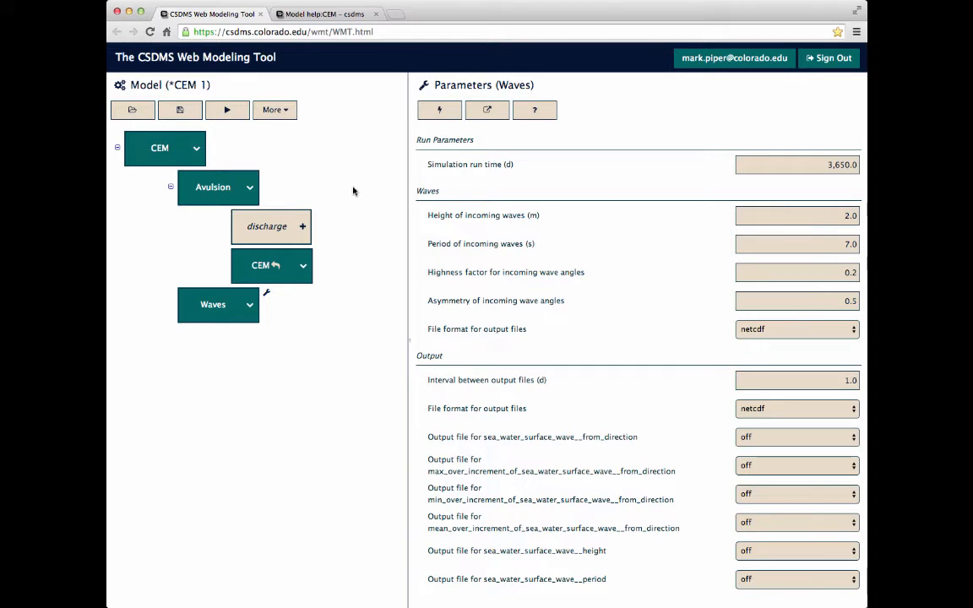
mouse_move(288, 230)
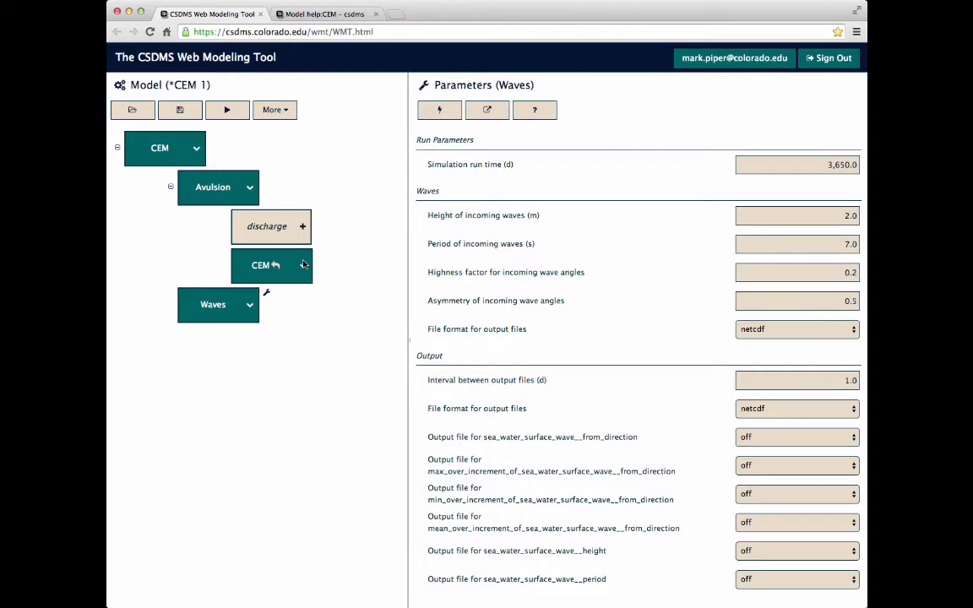
mouse_move(387, 184)
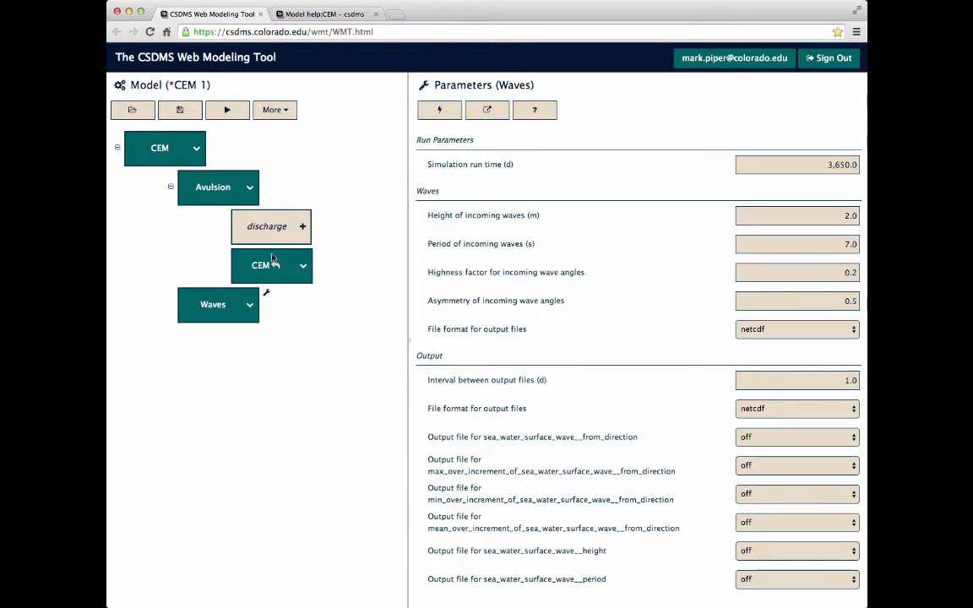
mouse_move(270, 259)
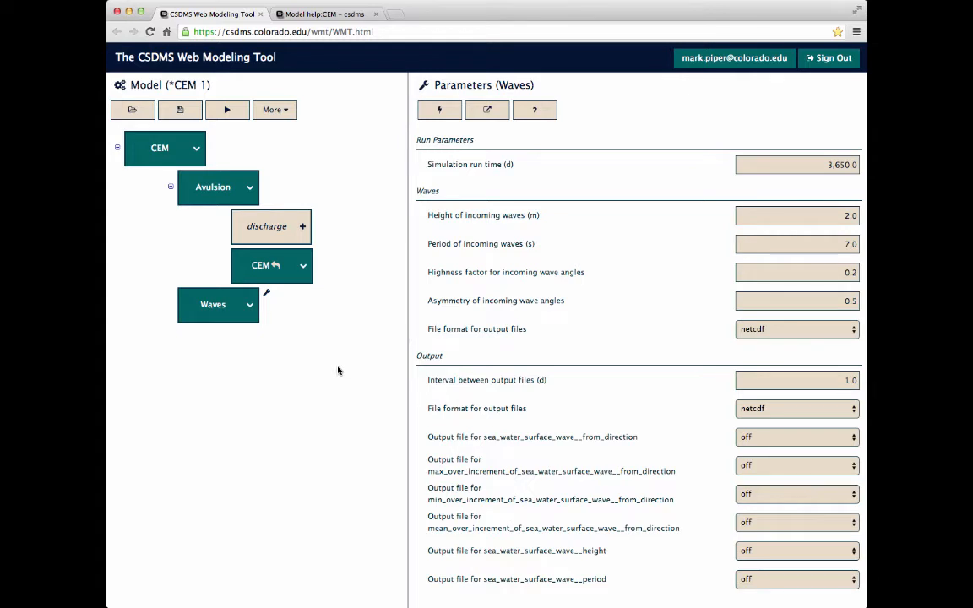
mouse_move(320, 361)
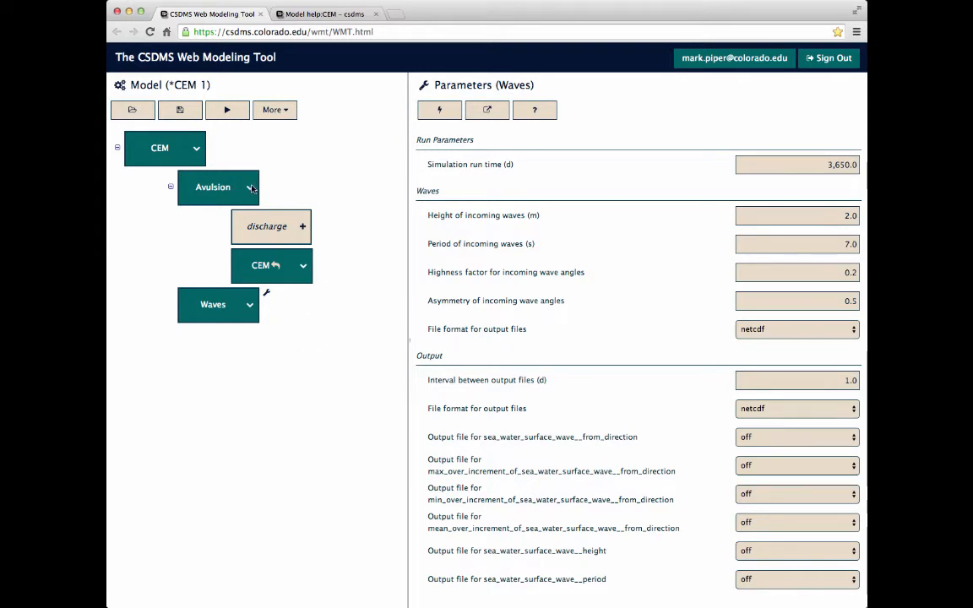
Give Avulsion 200 grid columns, inflow at column 100, and output every 100.0 days.
click(212, 187)
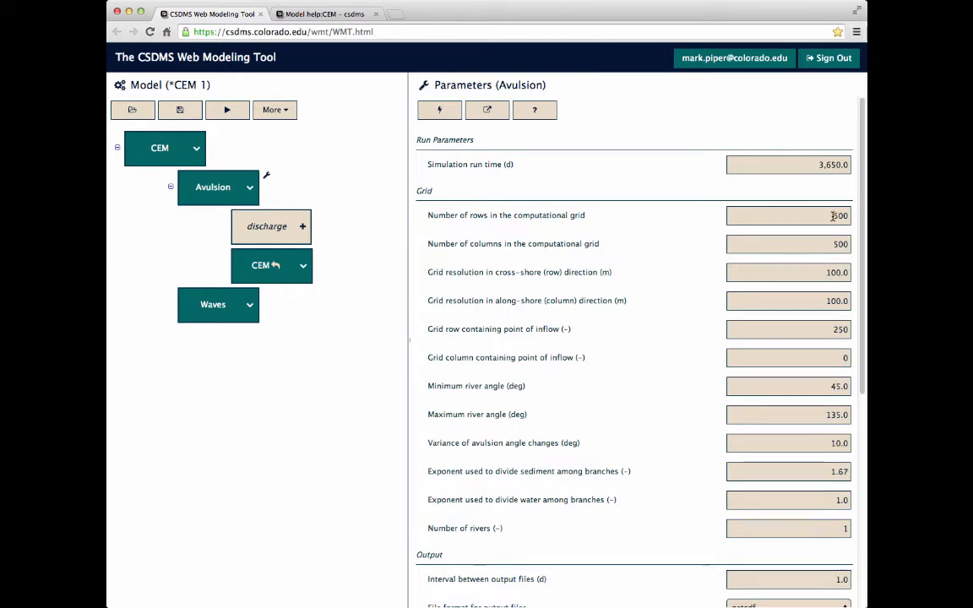
click(788, 215)
text(100)
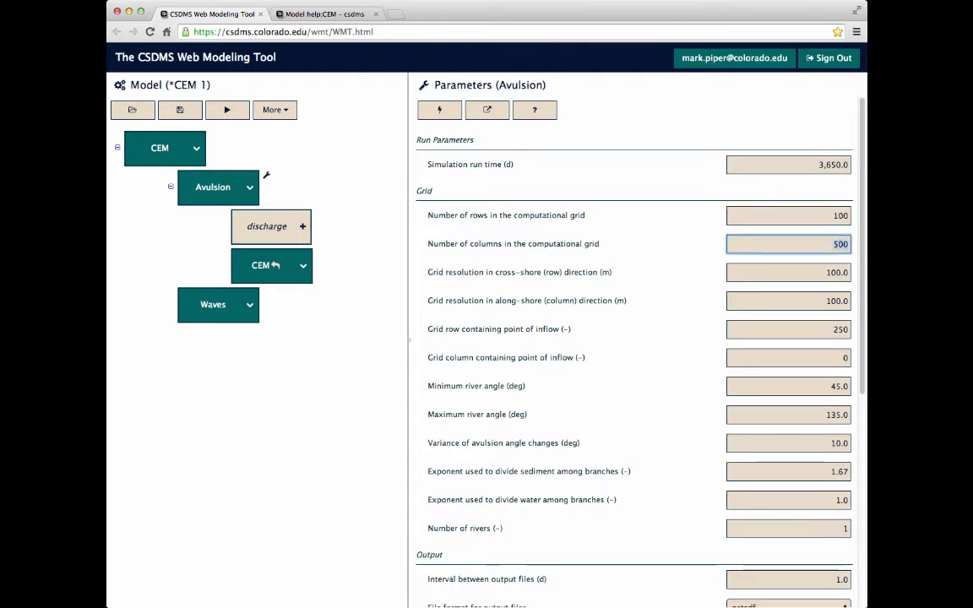
text(200)
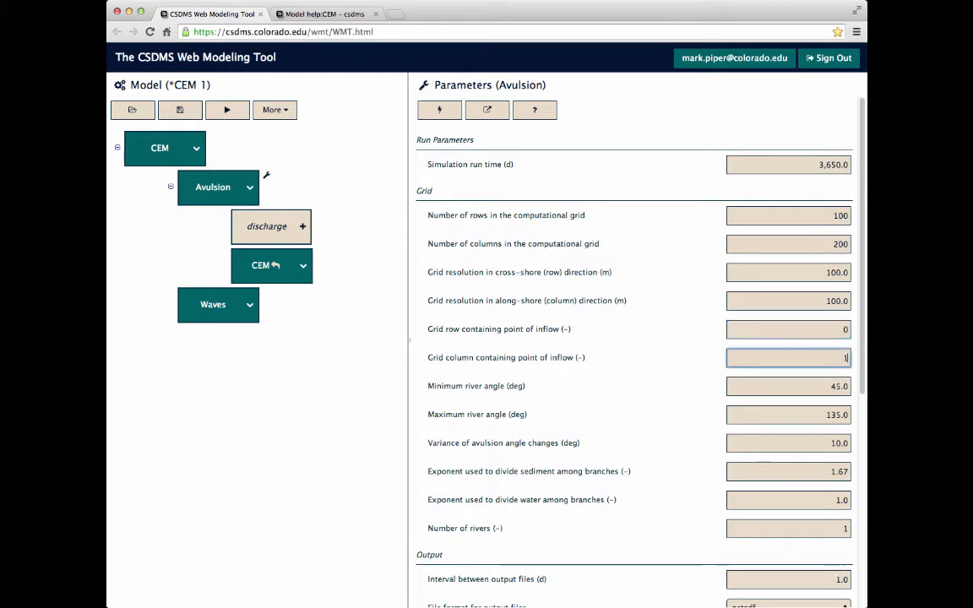
text(00)
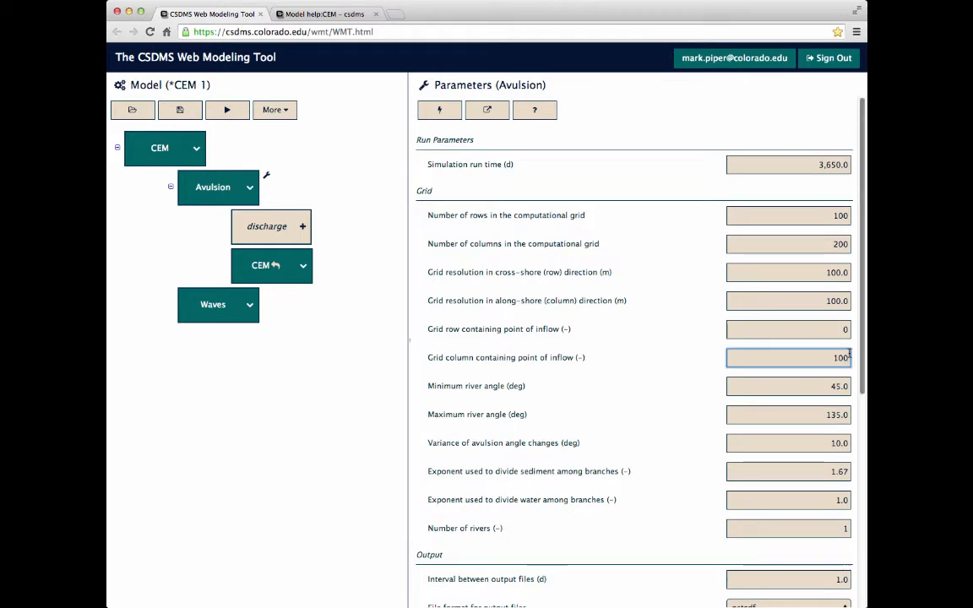
click(788, 244)
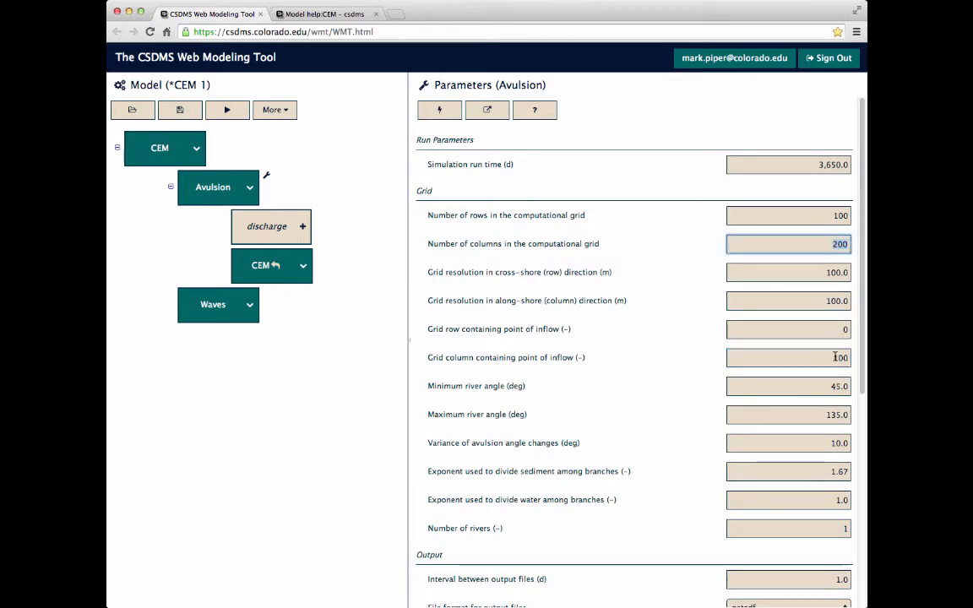
scroll(down, 3)
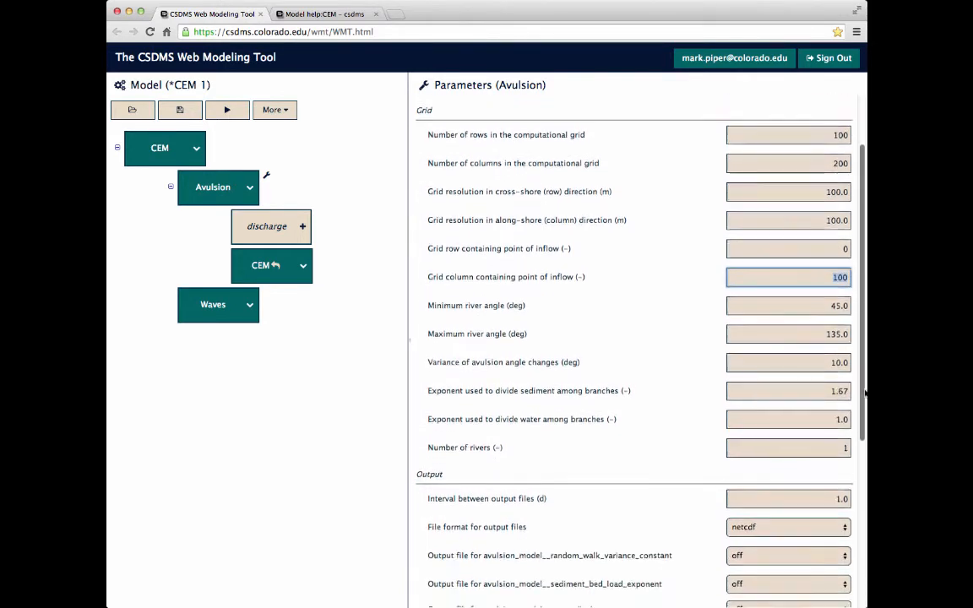
scroll(down, 3)
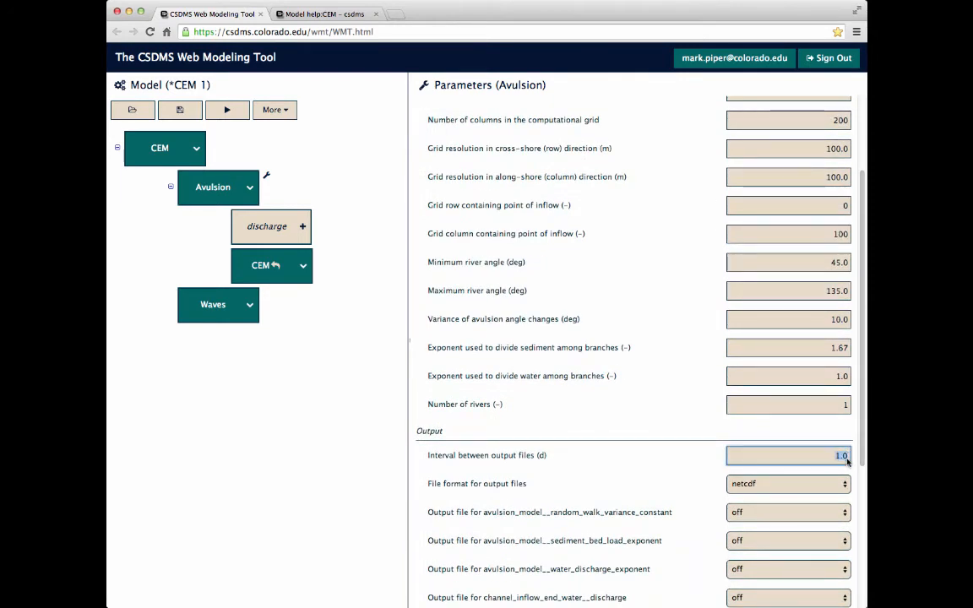
text(100.0)
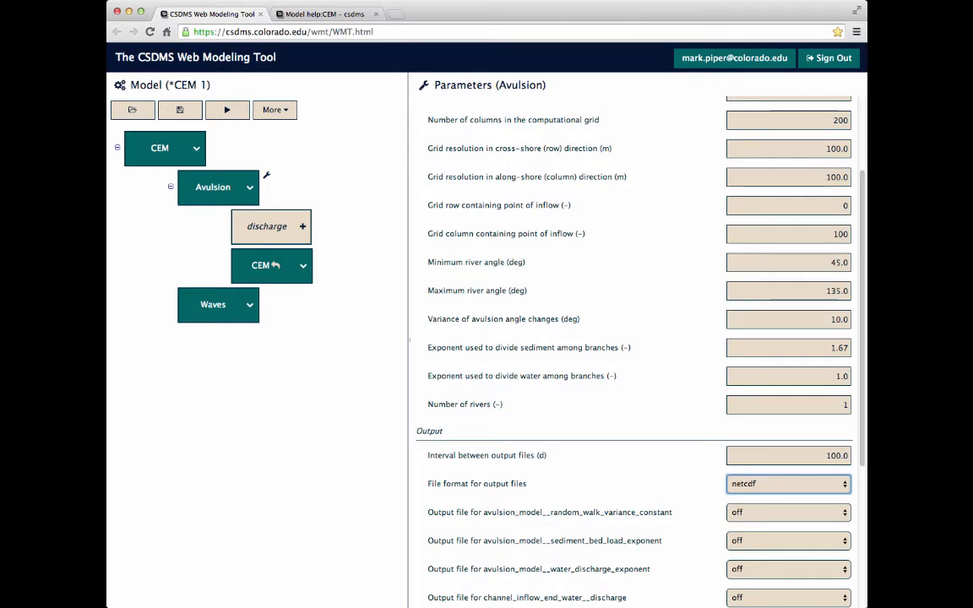
mouse_move(354, 401)
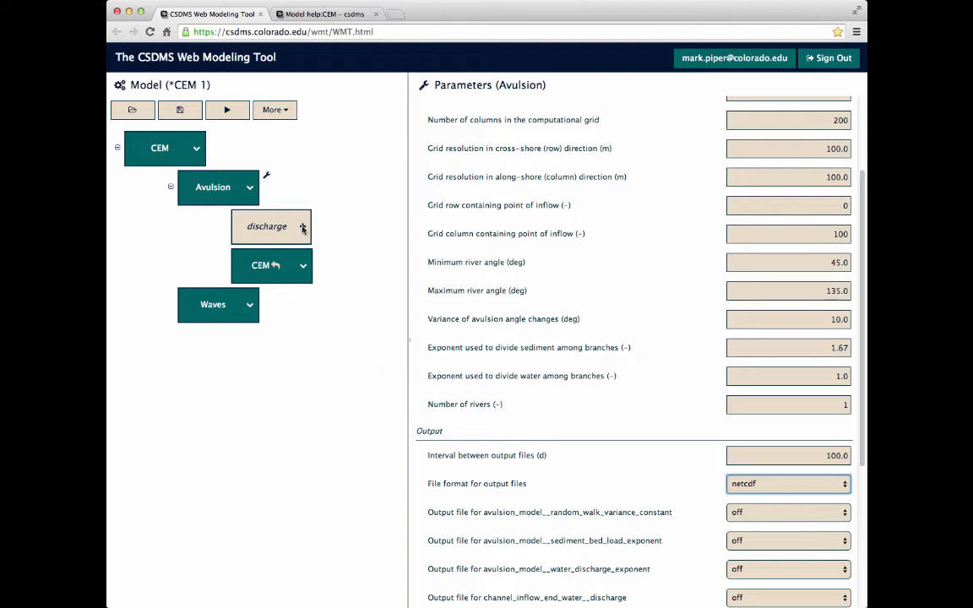
Choose River for Avulsion's discharge slot and show River's parameters.
click(302, 227)
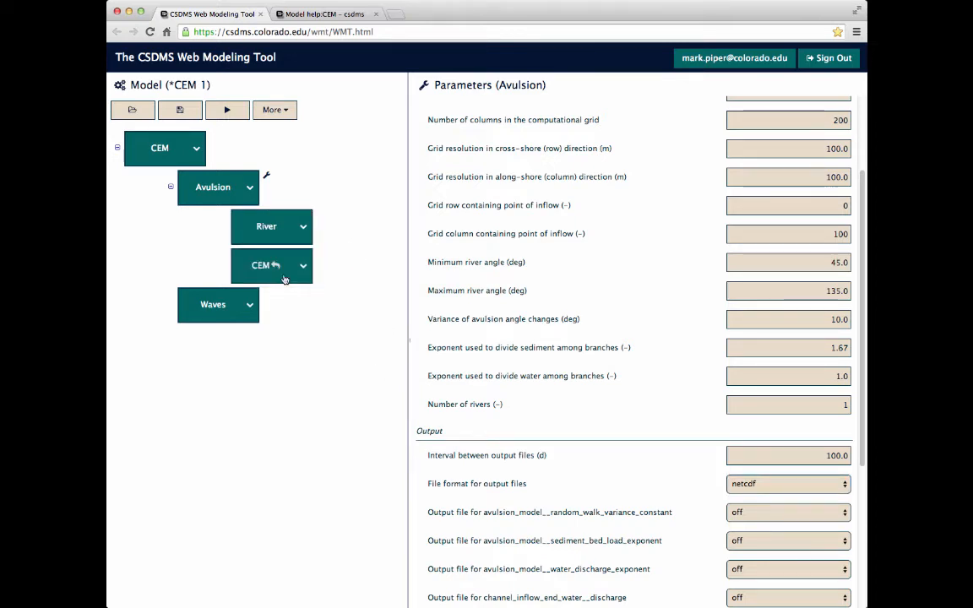
mouse_move(317, 231)
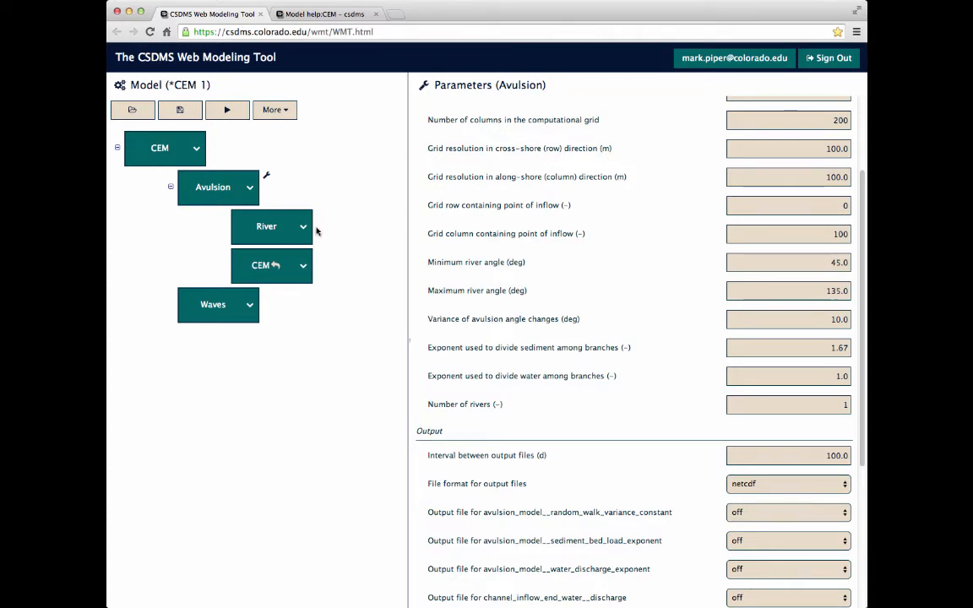
click(302, 226)
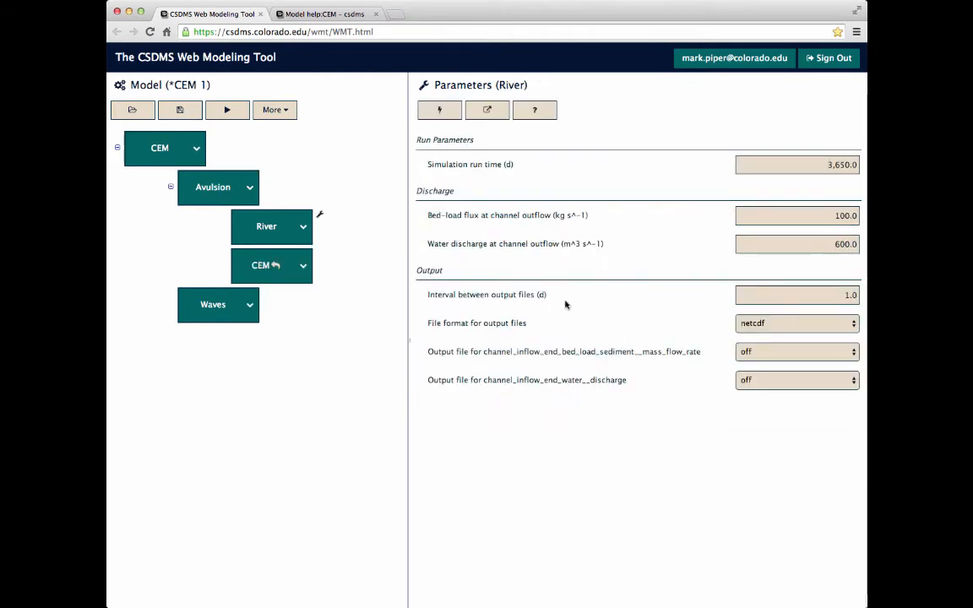
mouse_move(629, 448)
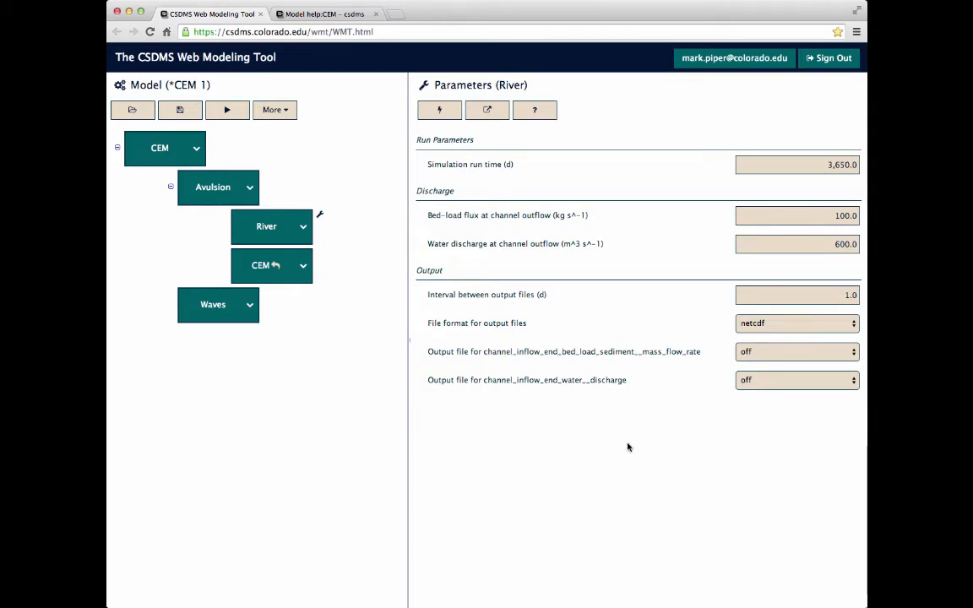
mouse_move(539, 529)
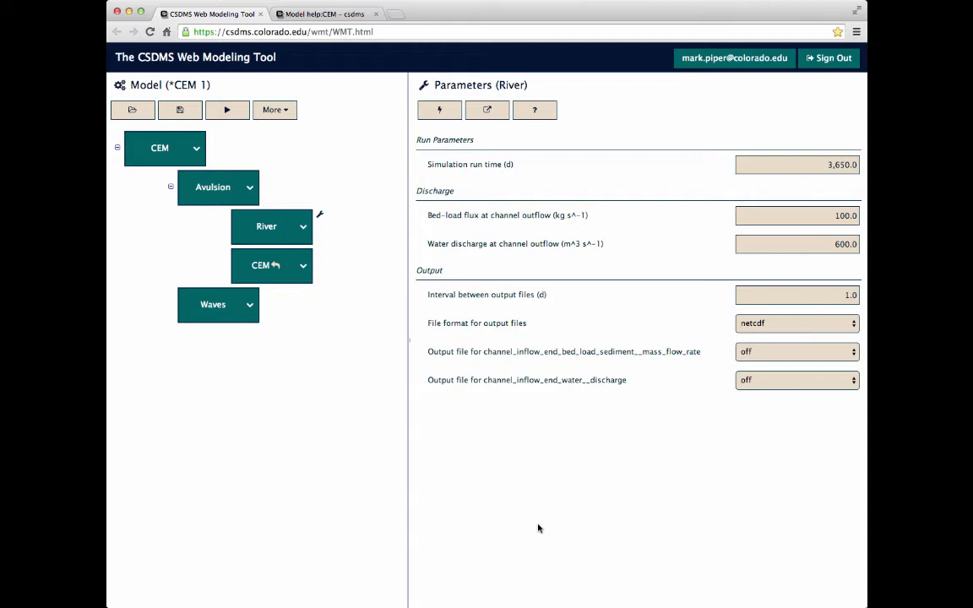
mouse_move(472, 355)
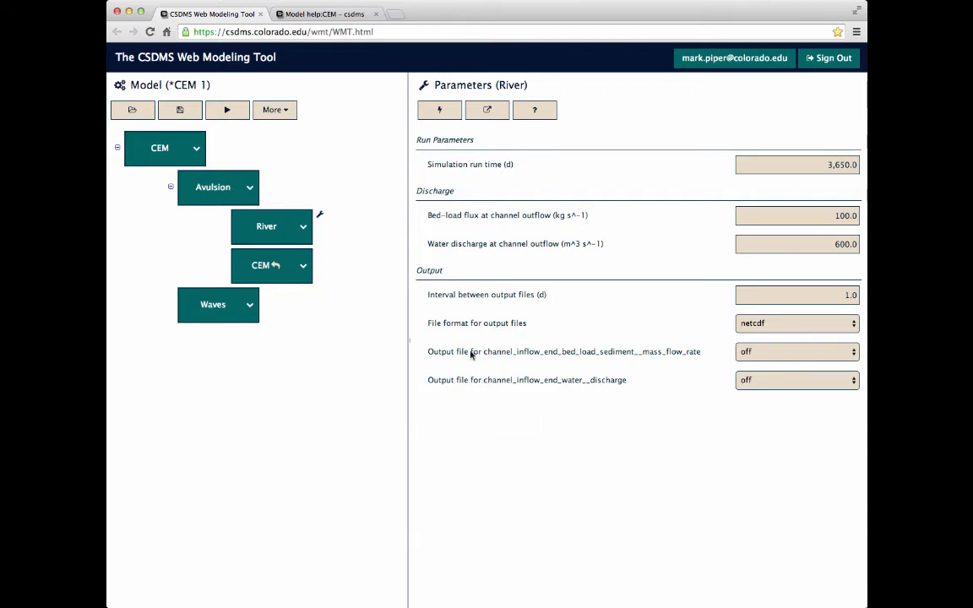
Tag the model with the Test label from the More menu's label list.
click(275, 109)
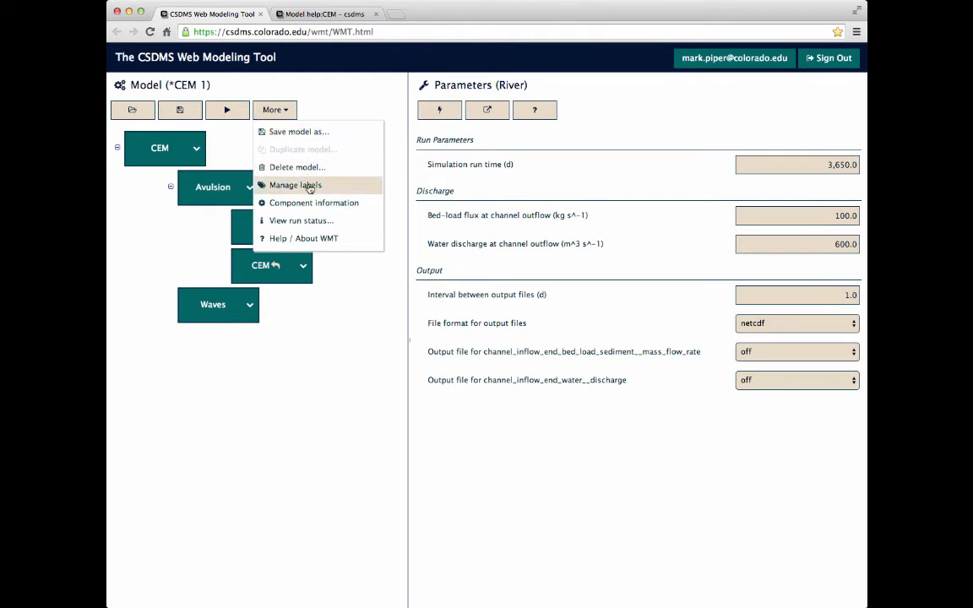
click(295, 185)
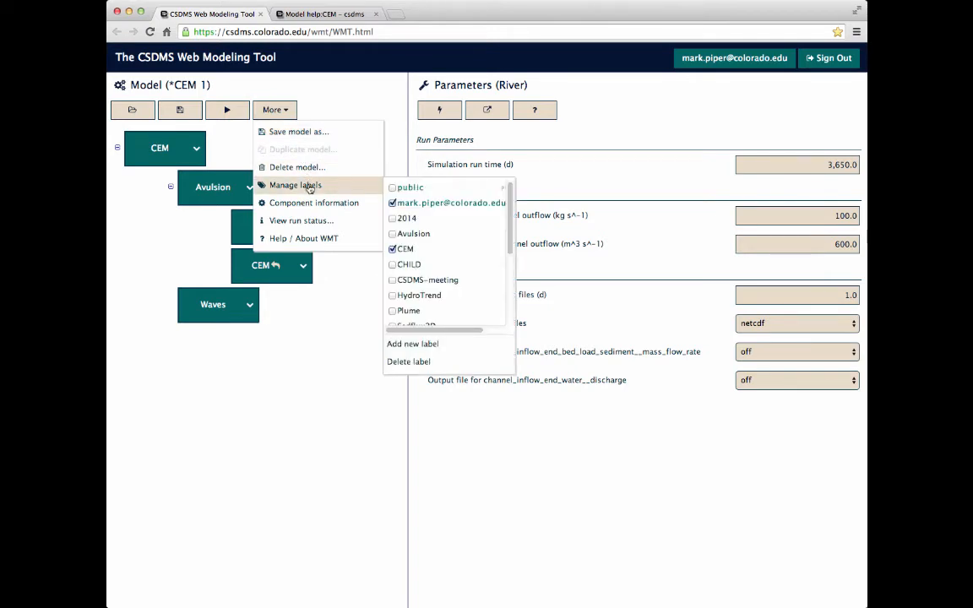
mouse_move(359, 196)
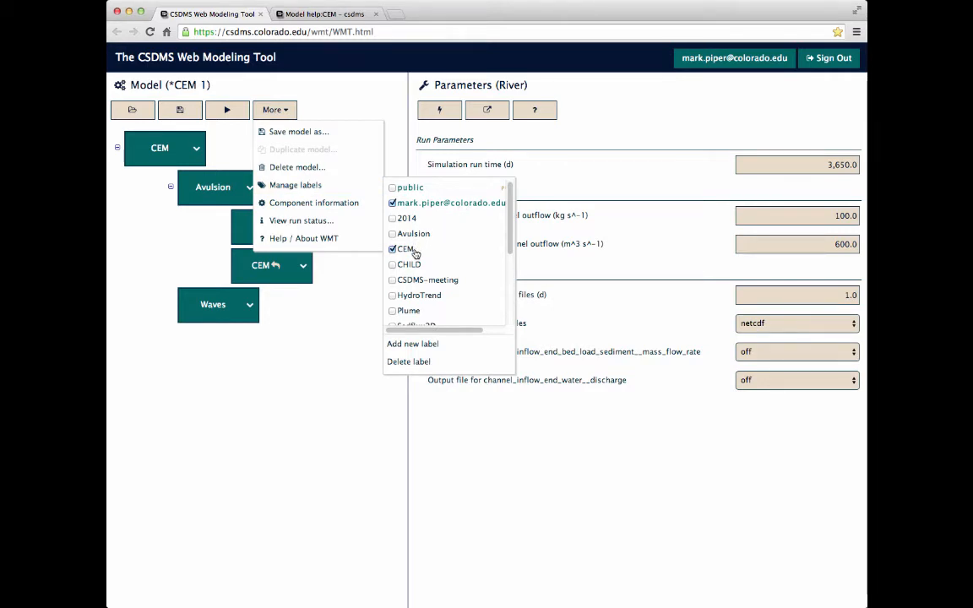
mouse_move(492, 250)
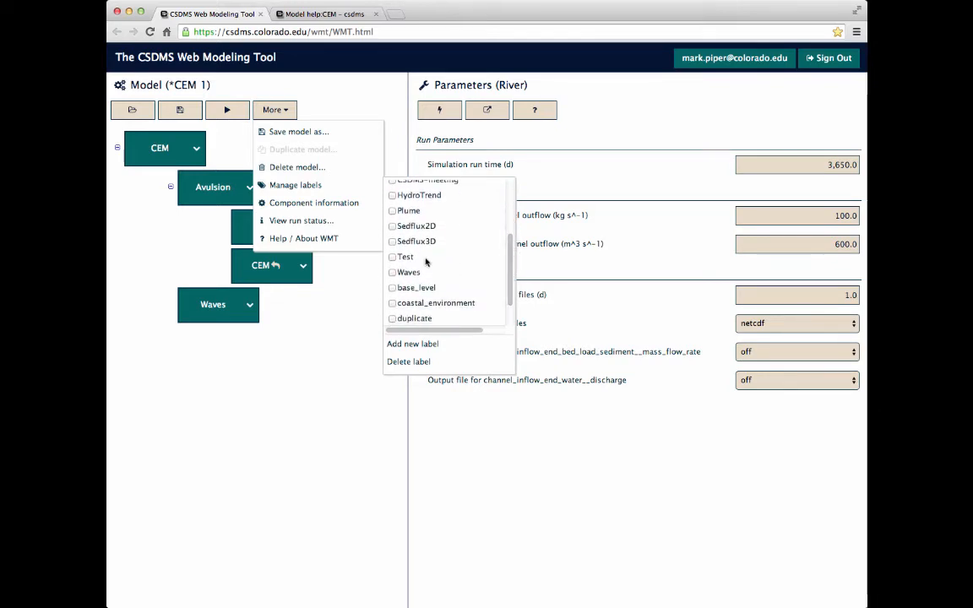
click(392, 257)
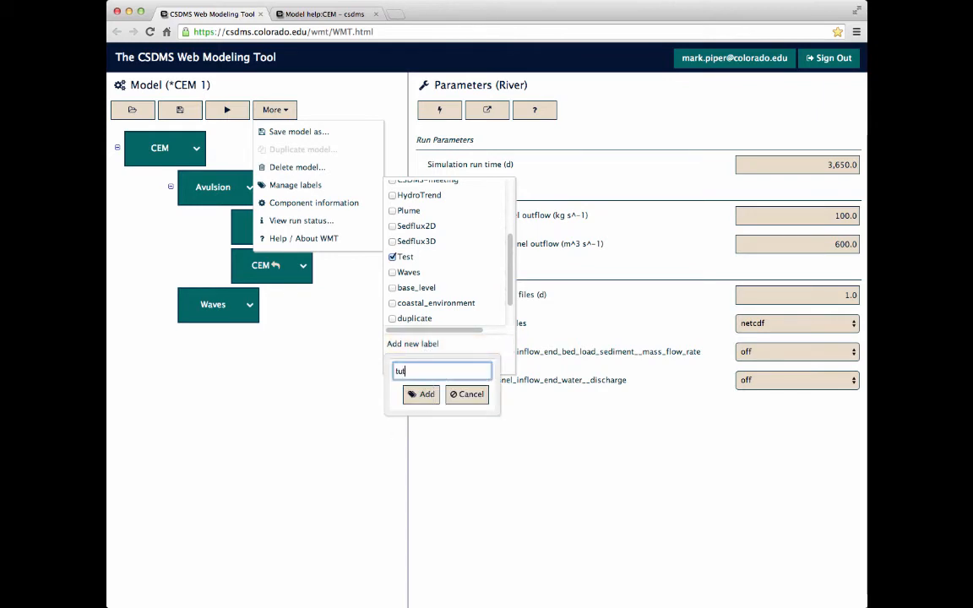
Create a new label named 'tutorial' and close the labels list.
text(tutorial)
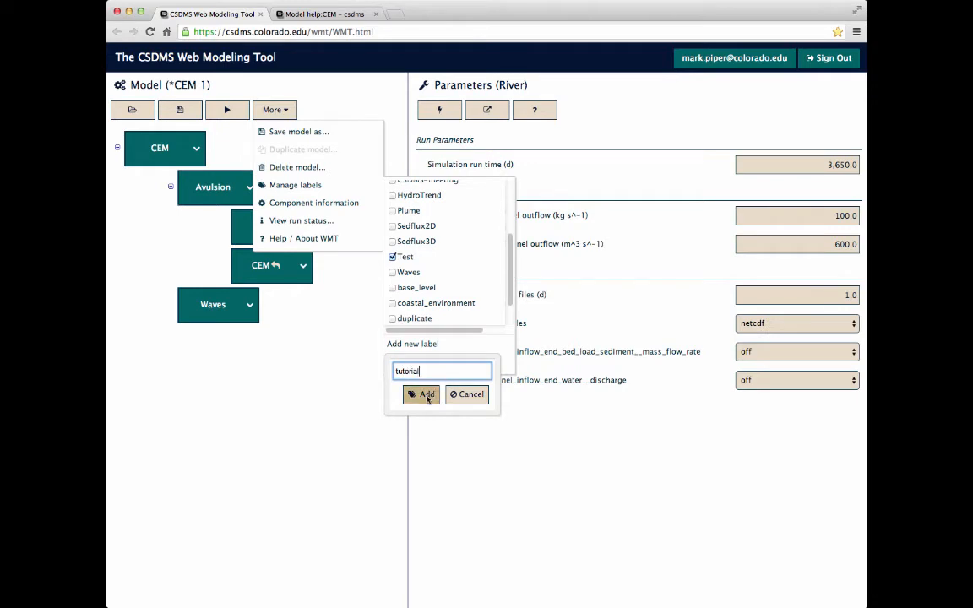
click(421, 394)
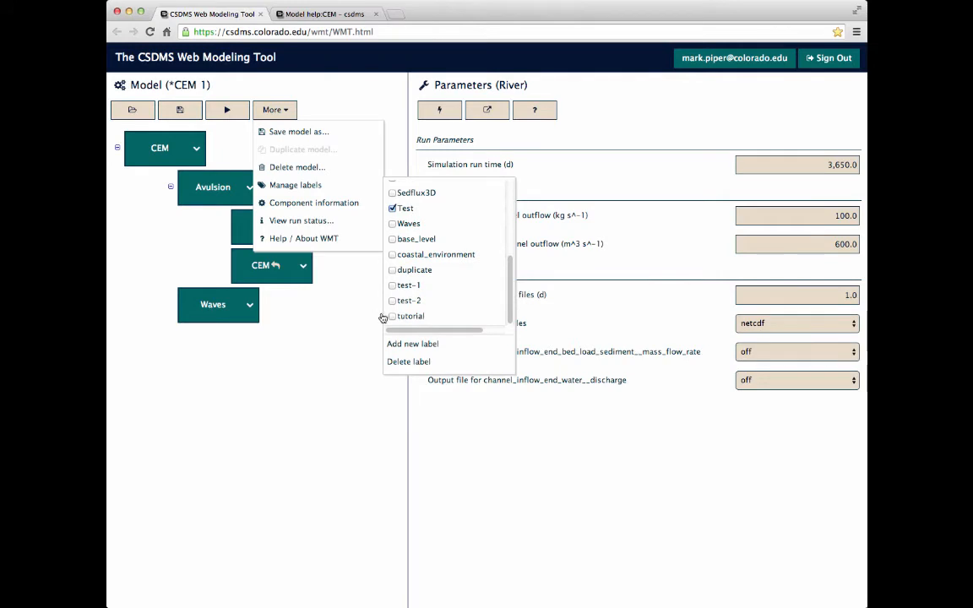
click(392, 316)
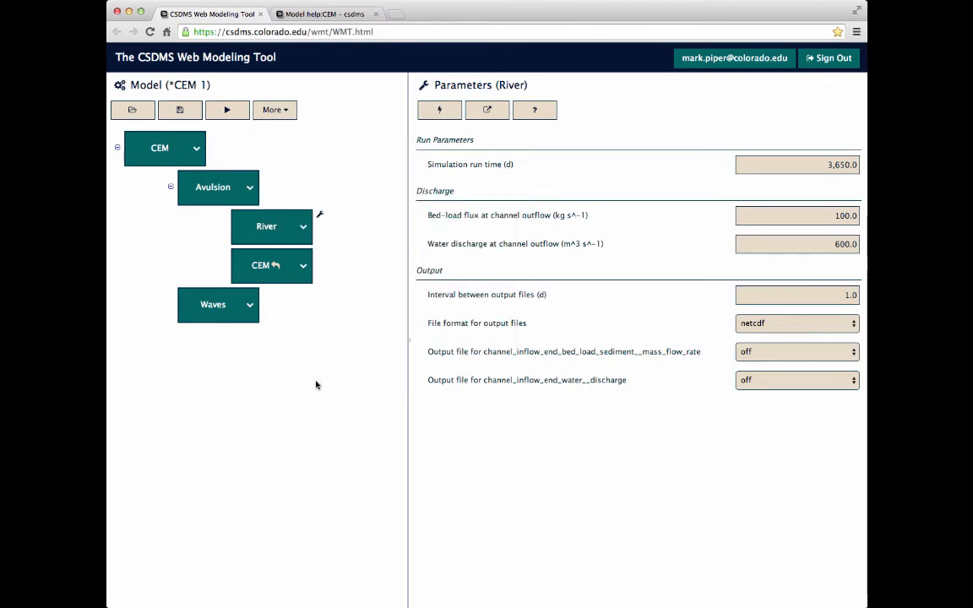
mouse_move(391, 295)
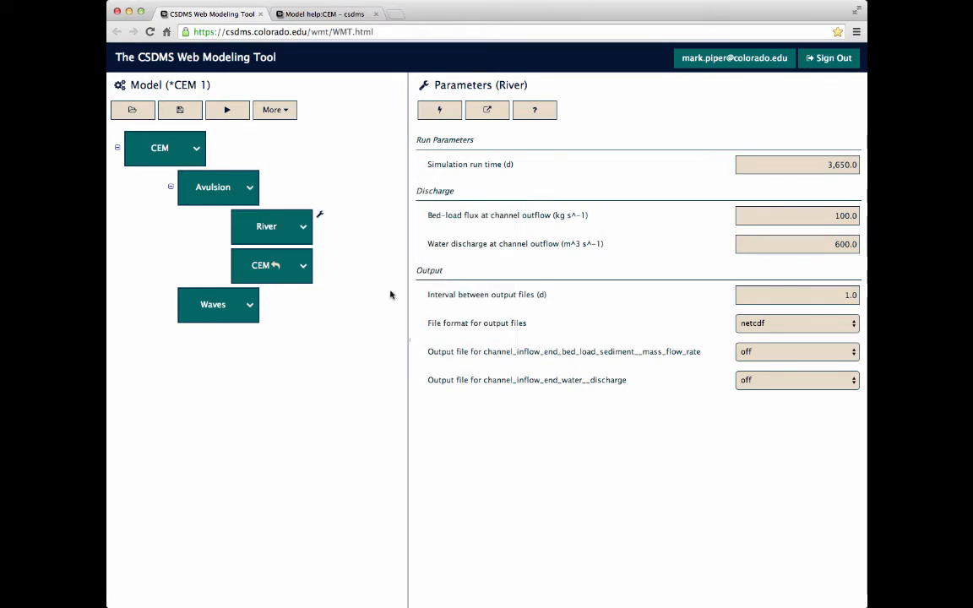
Save the model as 'WMT Video Example' via the Save Model As dialog.
click(180, 109)
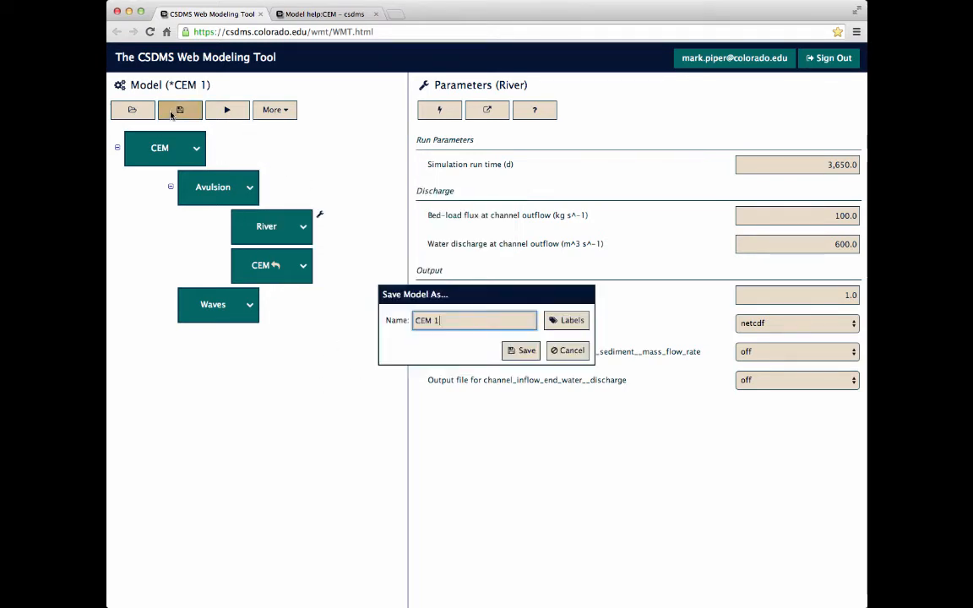
mouse_move(454, 354)
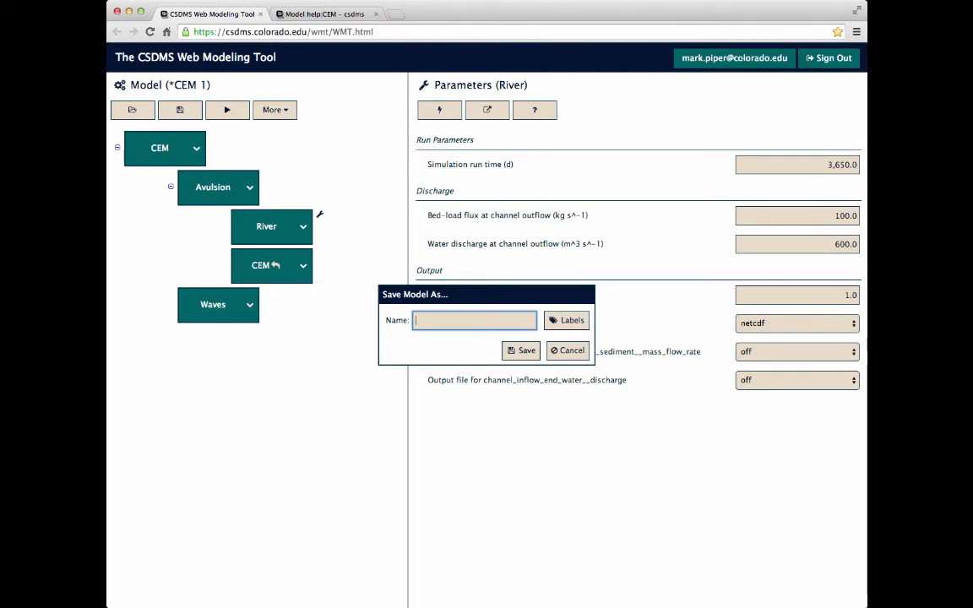
text(WMT Video Exam)
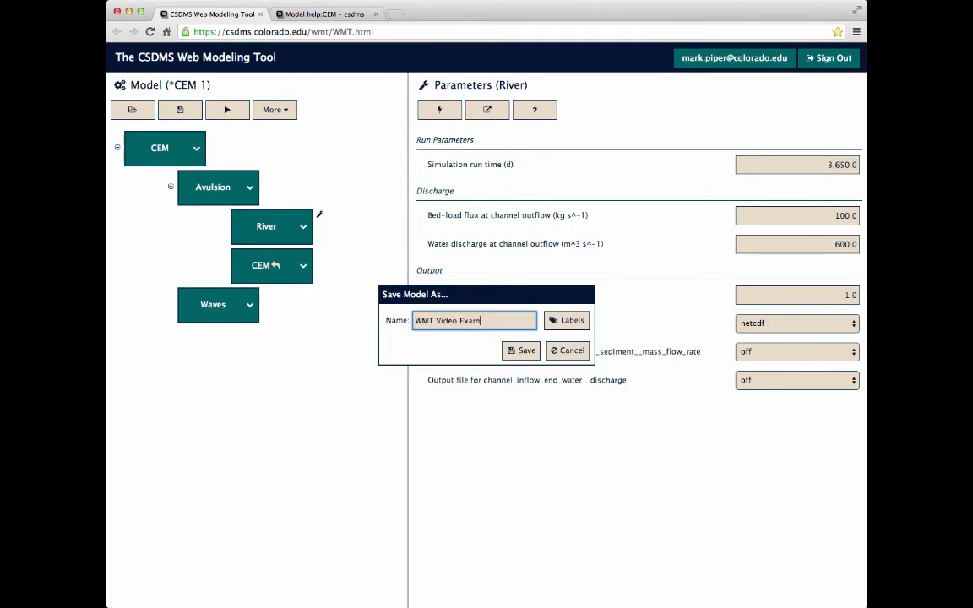
text(ple)
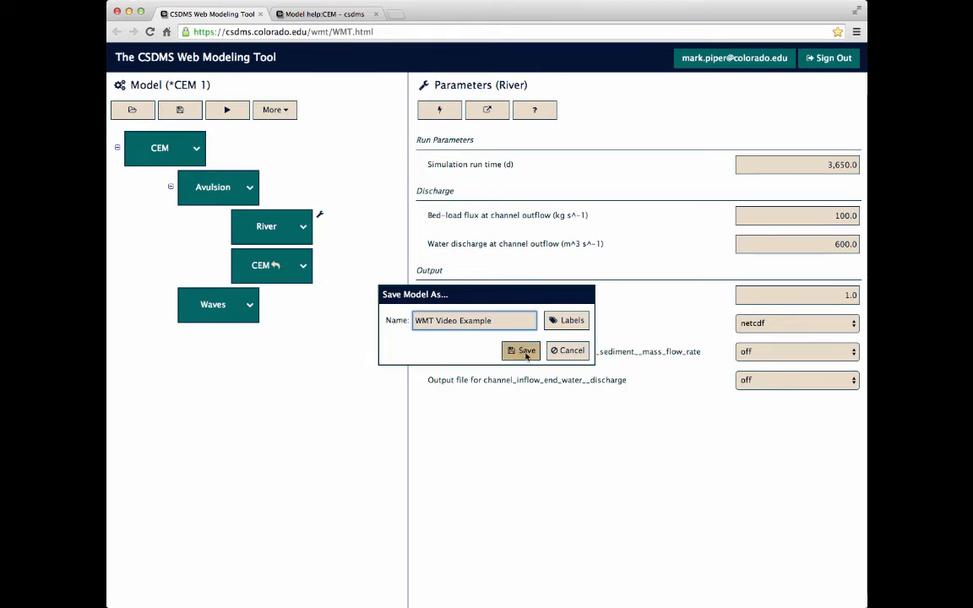
click(521, 350)
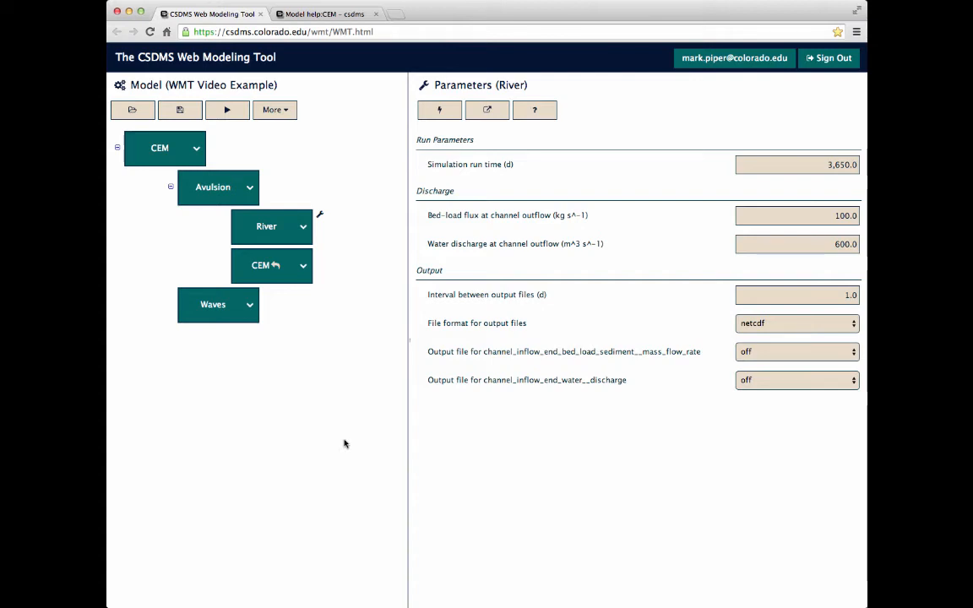
Clear the CEM component to an empty driver-only model and show the saved-models list.
click(196, 148)
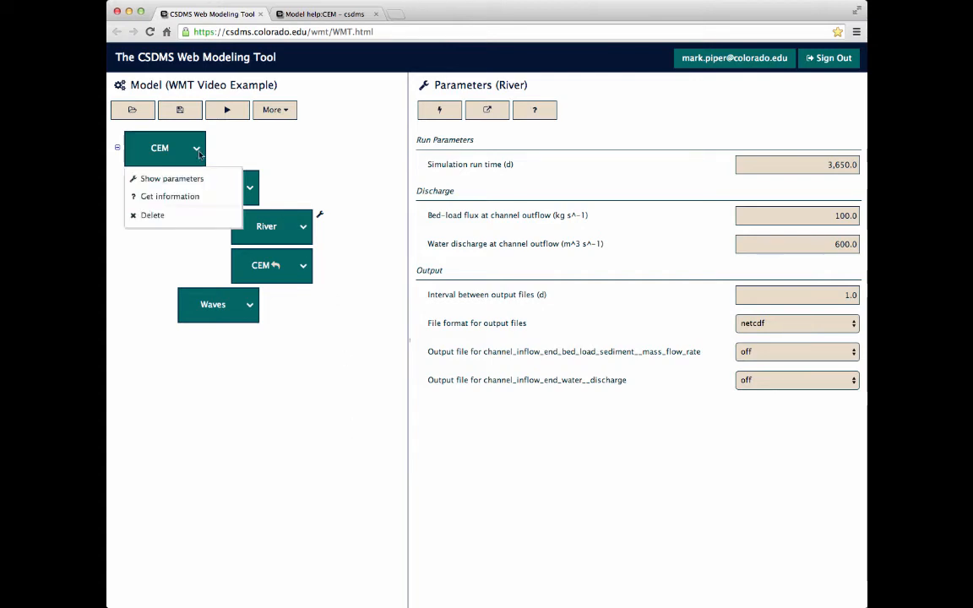
click(152, 214)
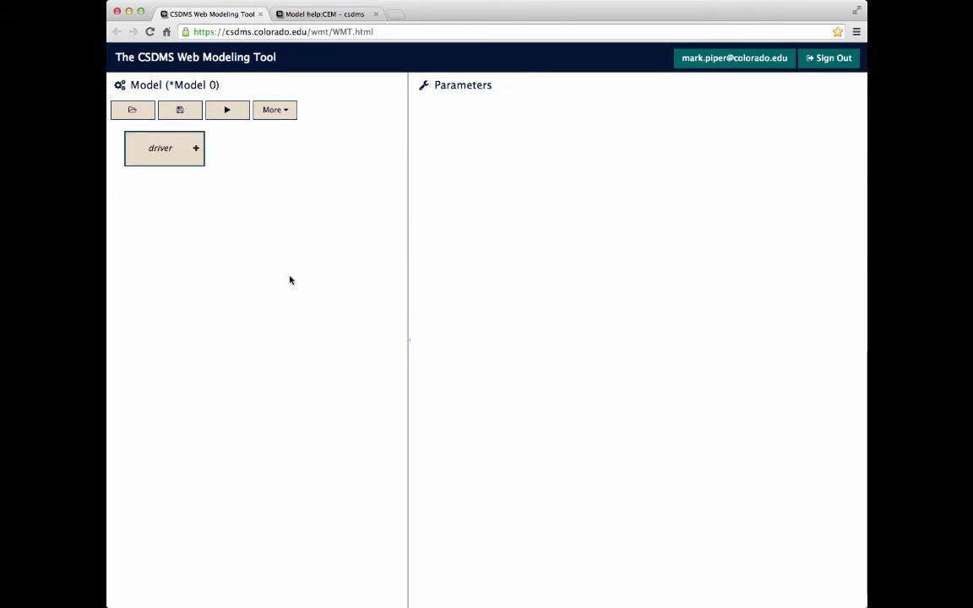
click(132, 110)
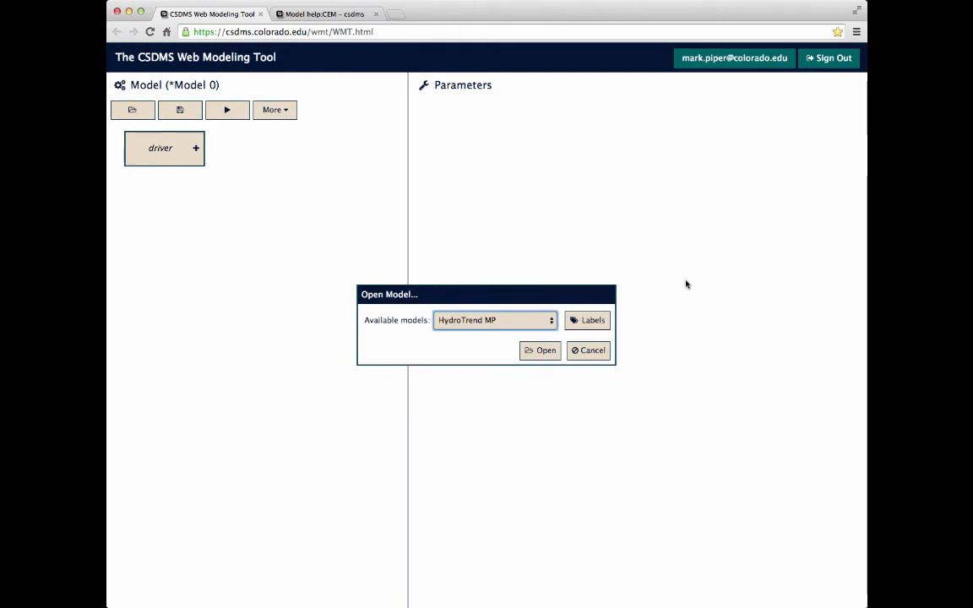
Filter the saved models list by the Test label.
click(494, 319)
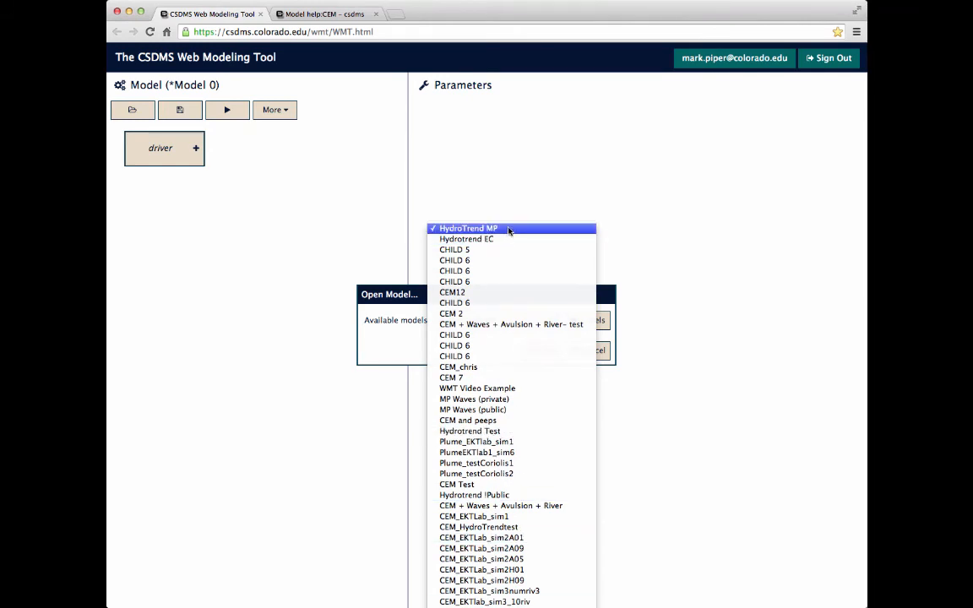
click(495, 228)
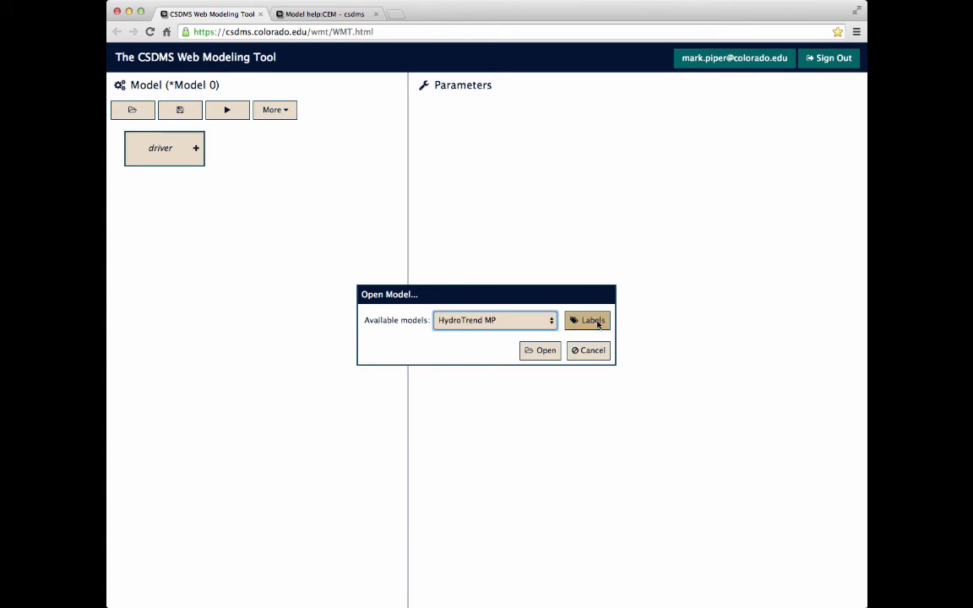
click(587, 320)
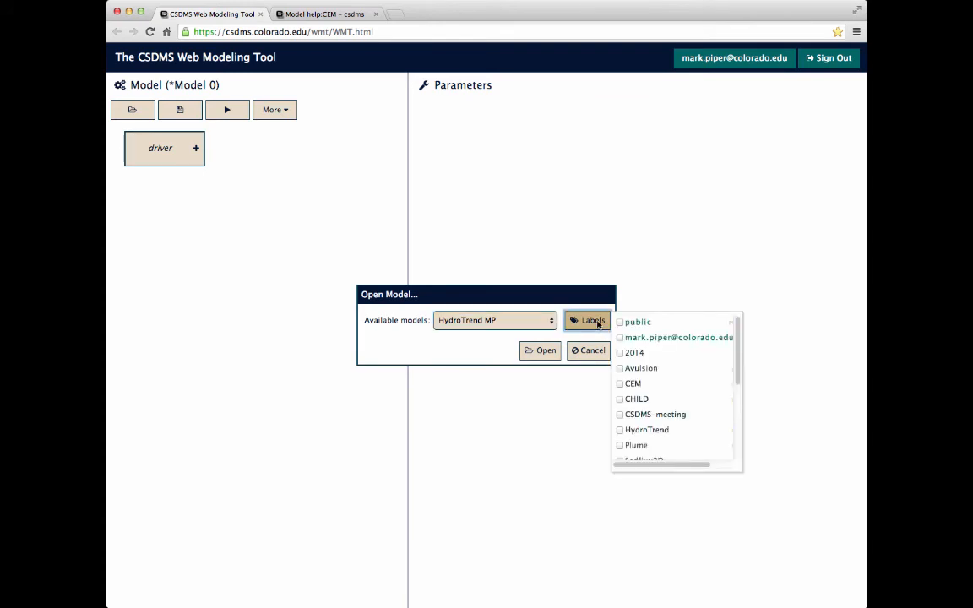
scroll(down, 3)
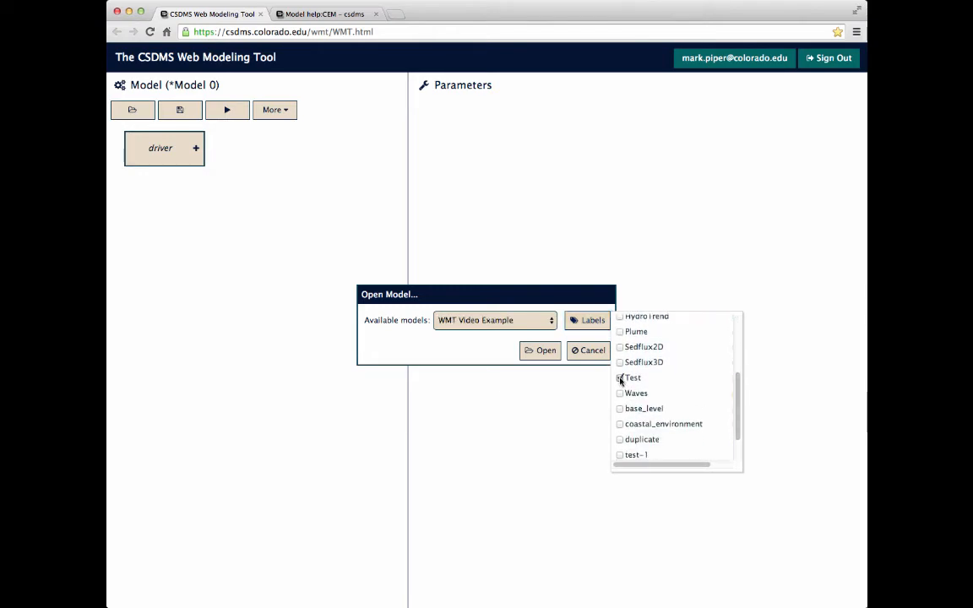
click(493, 319)
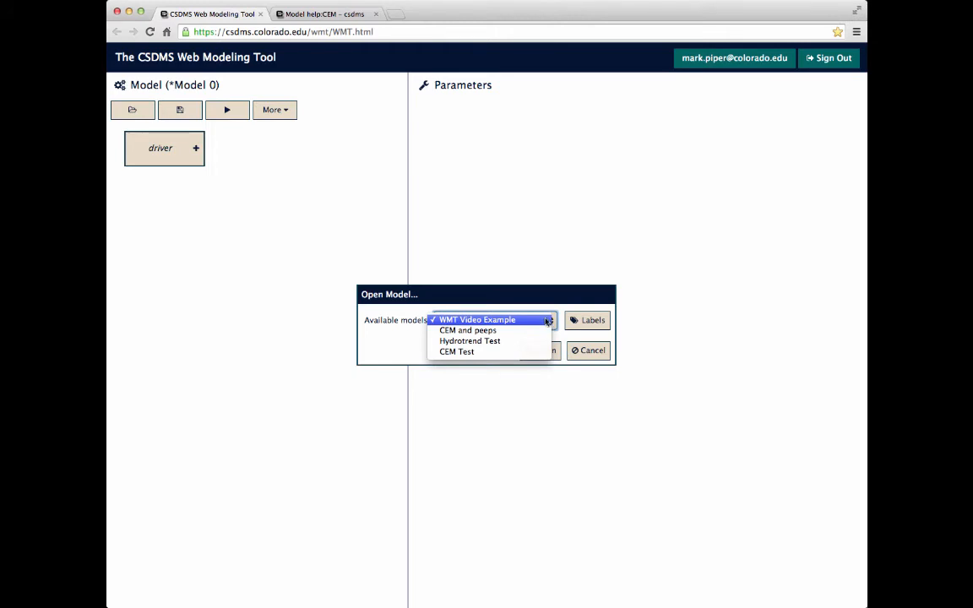
Add the tutorial label filter and open WMT Video Example, the only match.
click(494, 319)
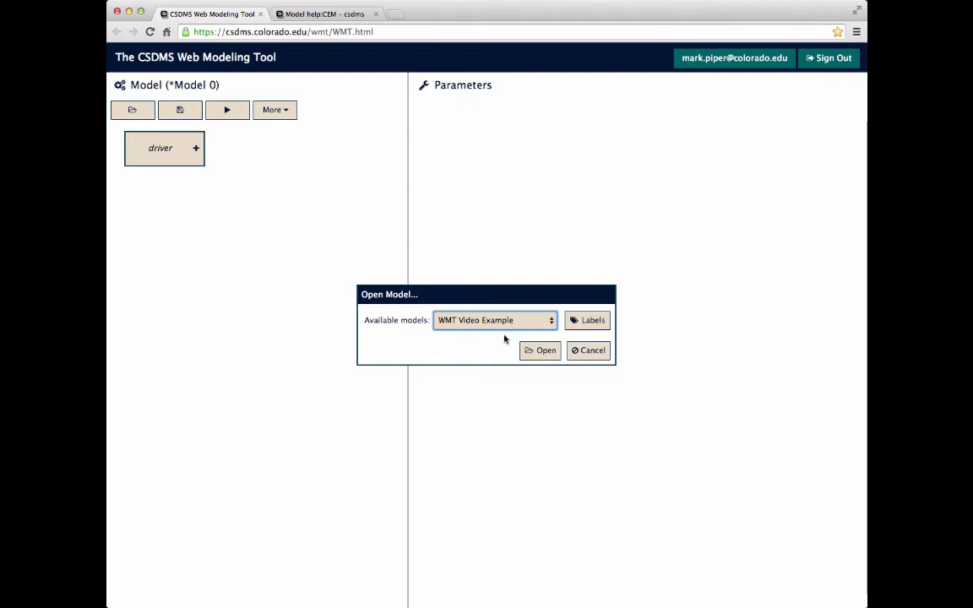
click(587, 320)
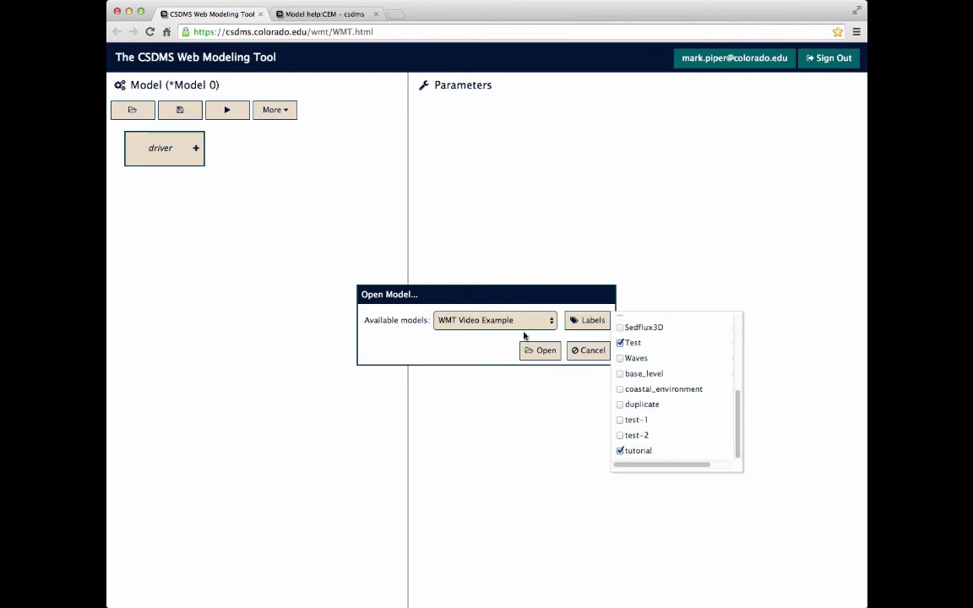
click(494, 319)
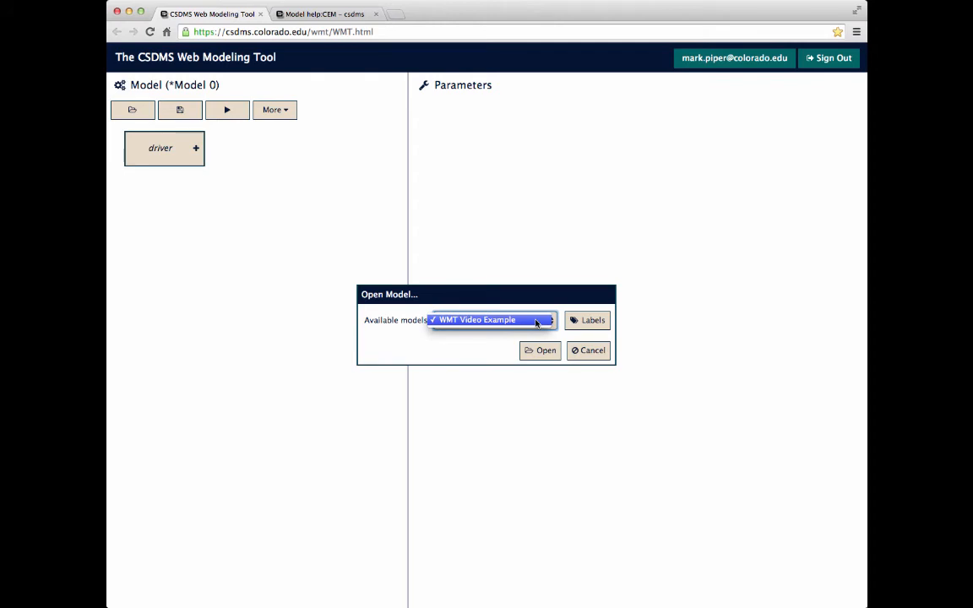
click(541, 349)
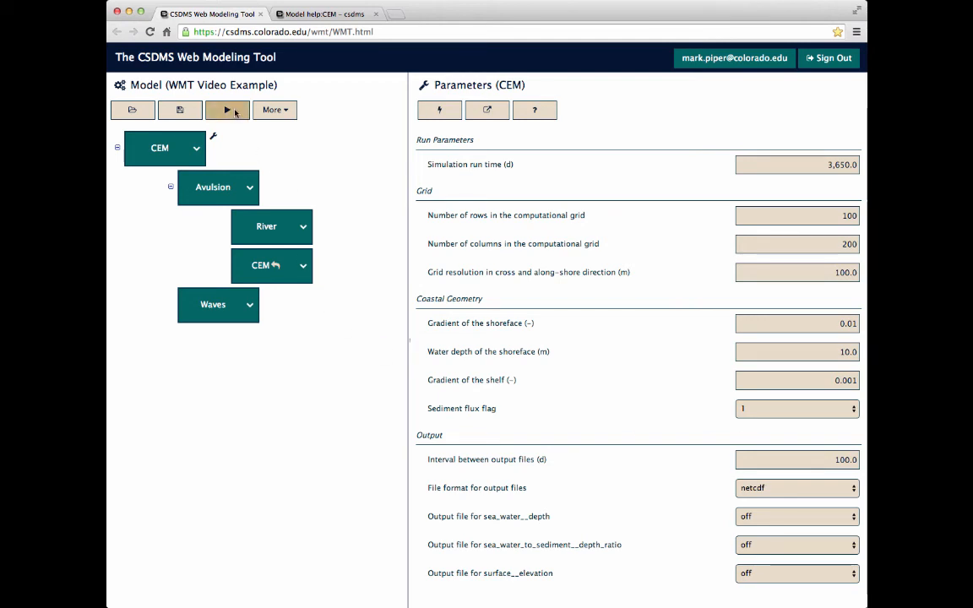
Run the model on beach.colorado.edu with username 'mapi' and its password.
click(227, 110)
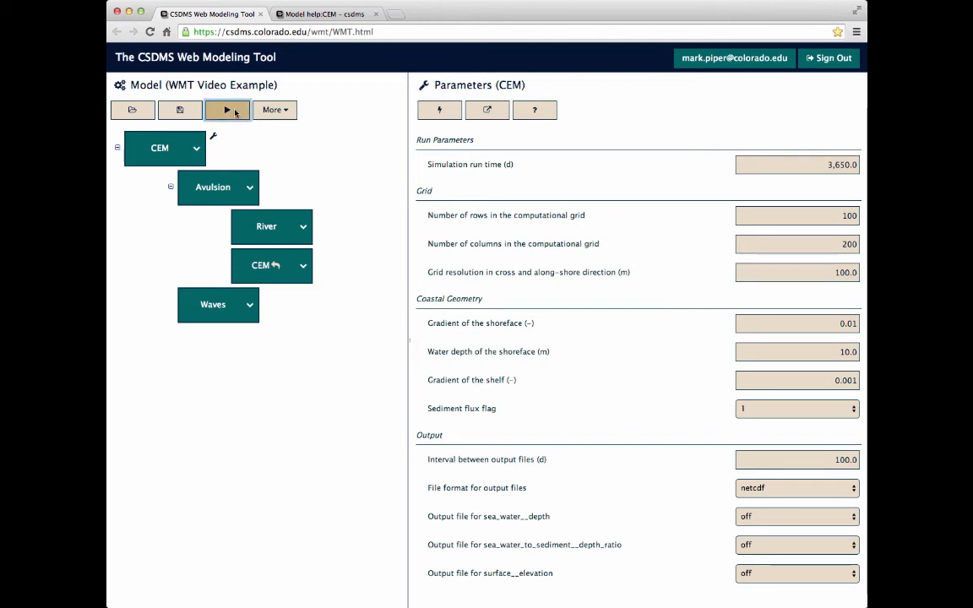
click(227, 110)
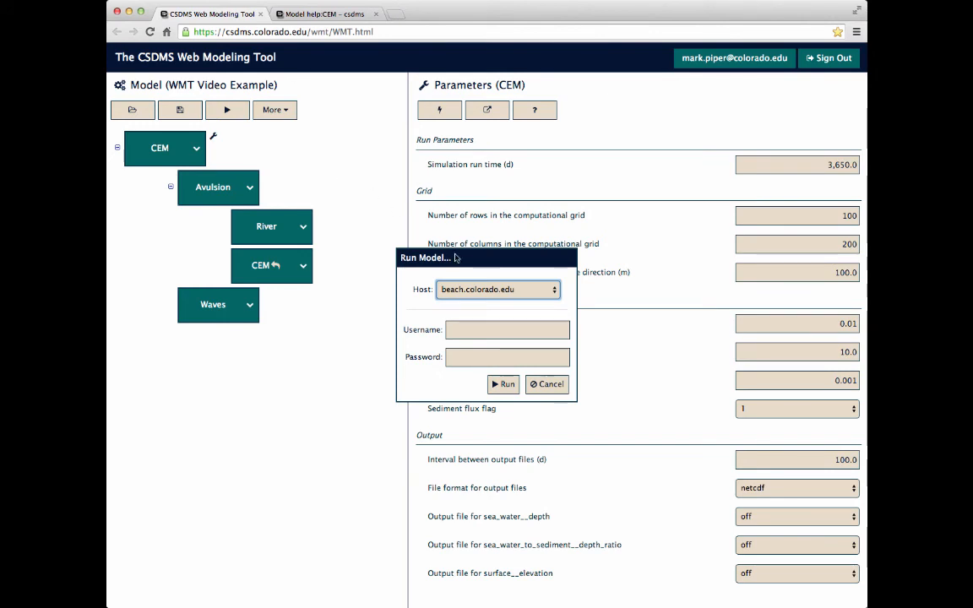
click(507, 330)
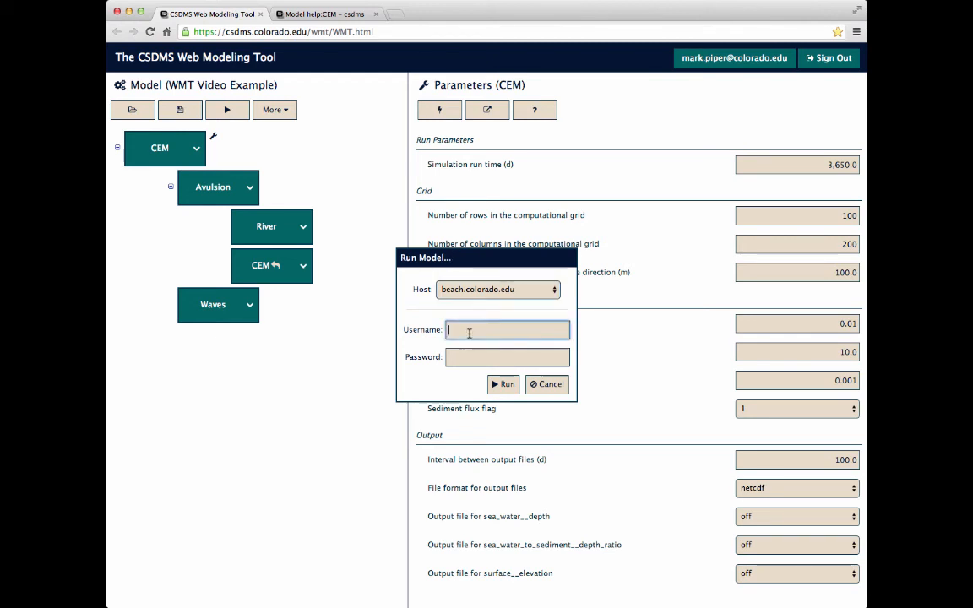
text(mapi8461)
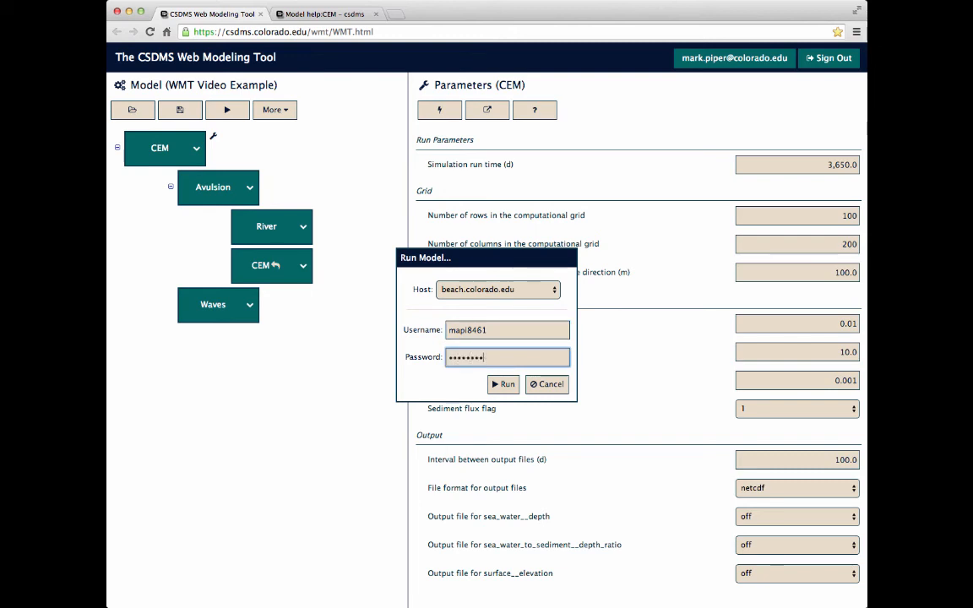
text(••••)
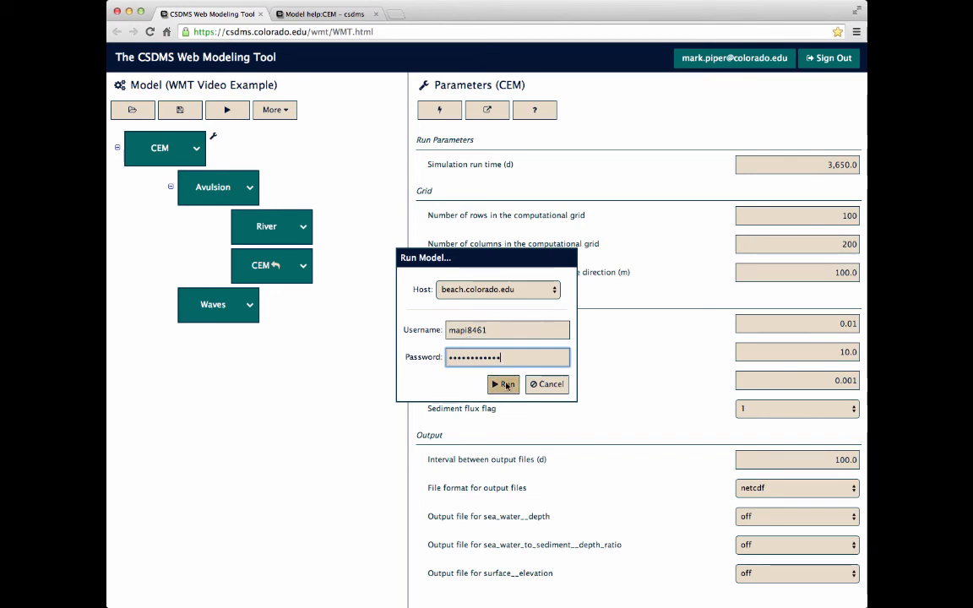
click(502, 384)
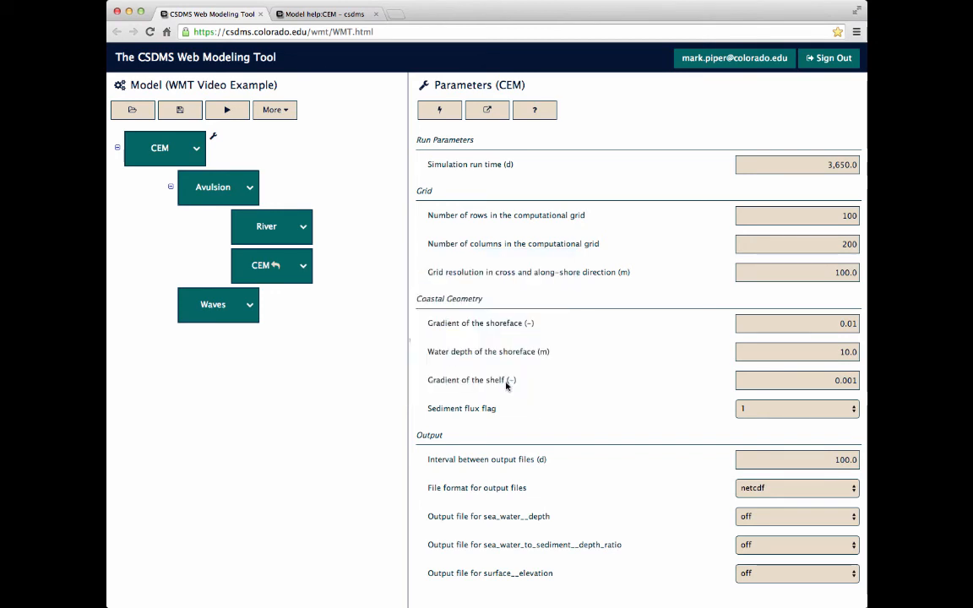
click(226, 110)
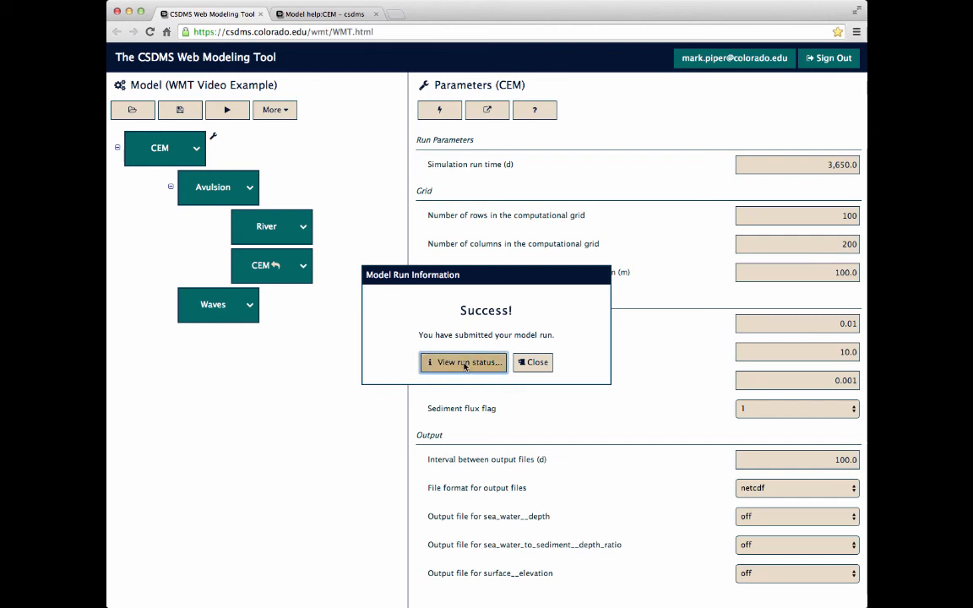
Check run status, download the completed WMT Video Example results, and open their folder.
click(462, 362)
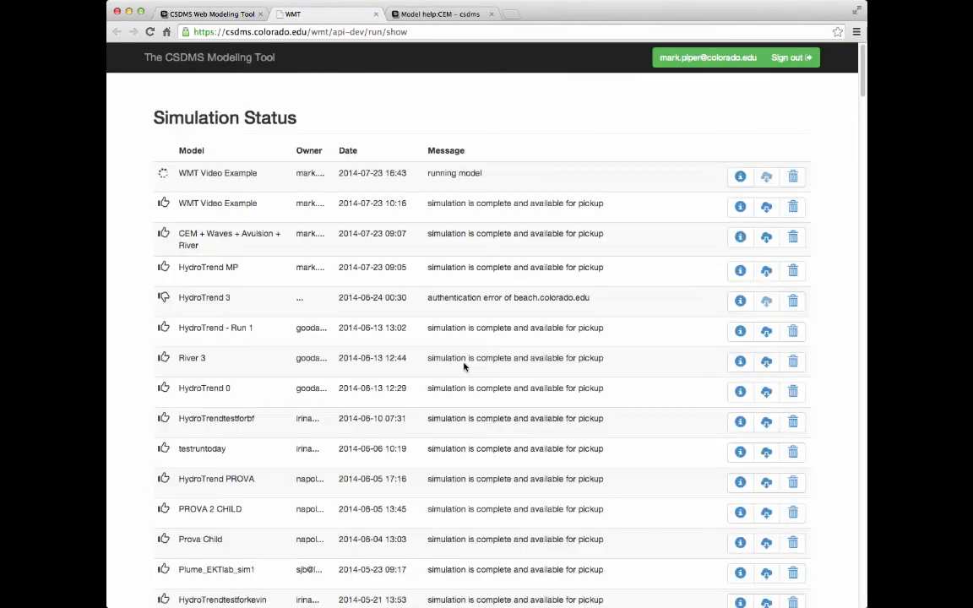
mouse_move(436, 121)
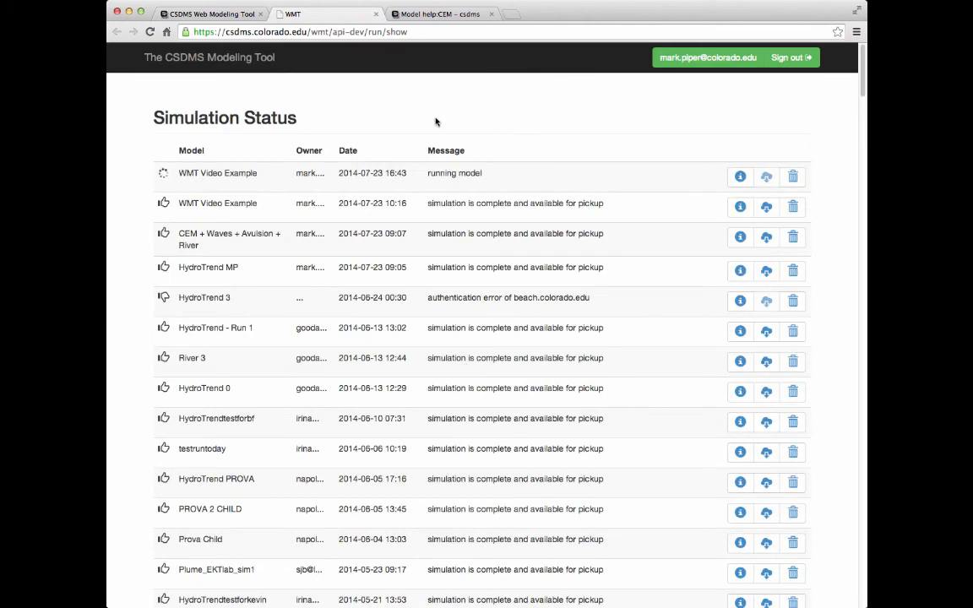
mouse_move(403, 119)
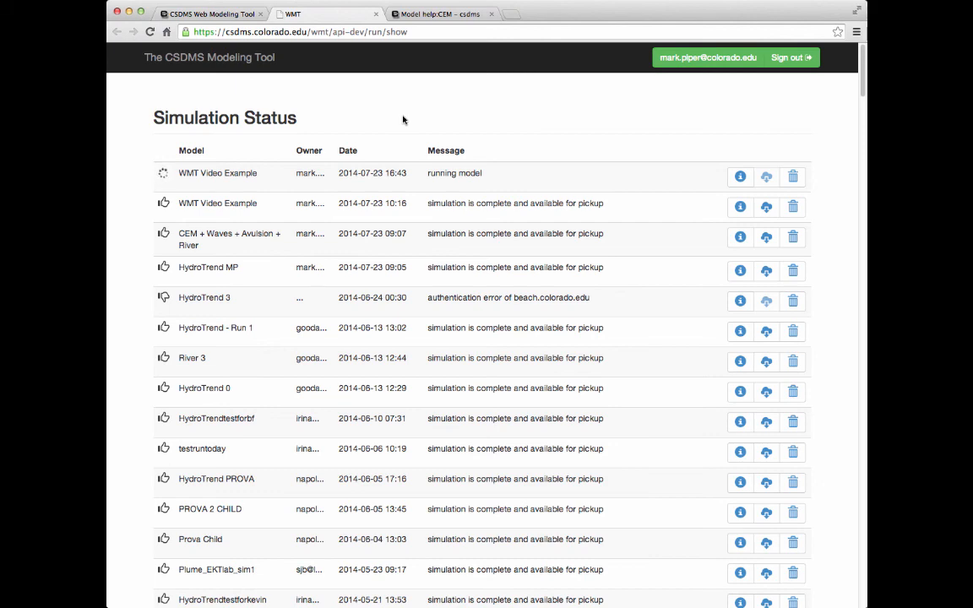
mouse_move(204, 71)
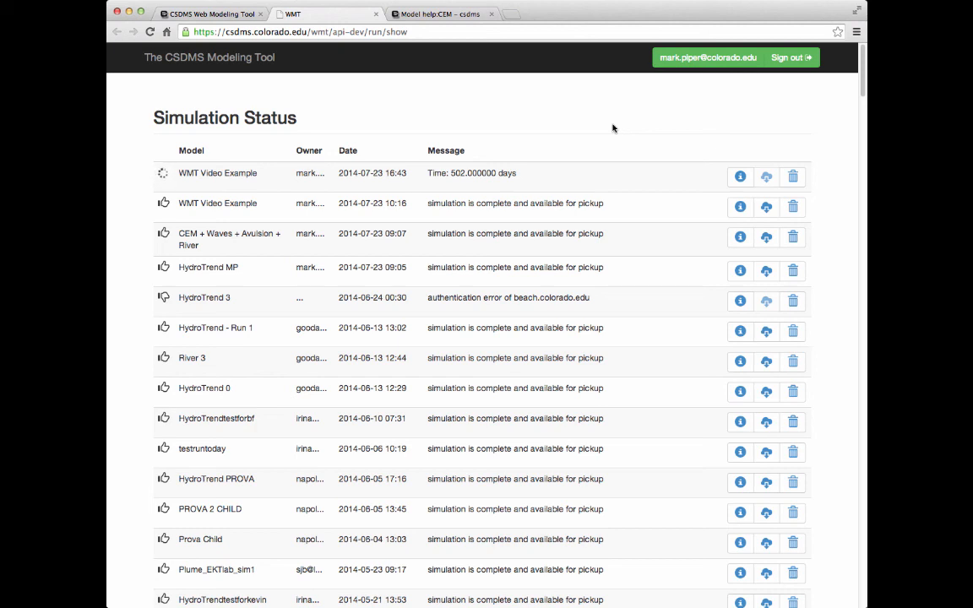
mouse_move(464, 205)
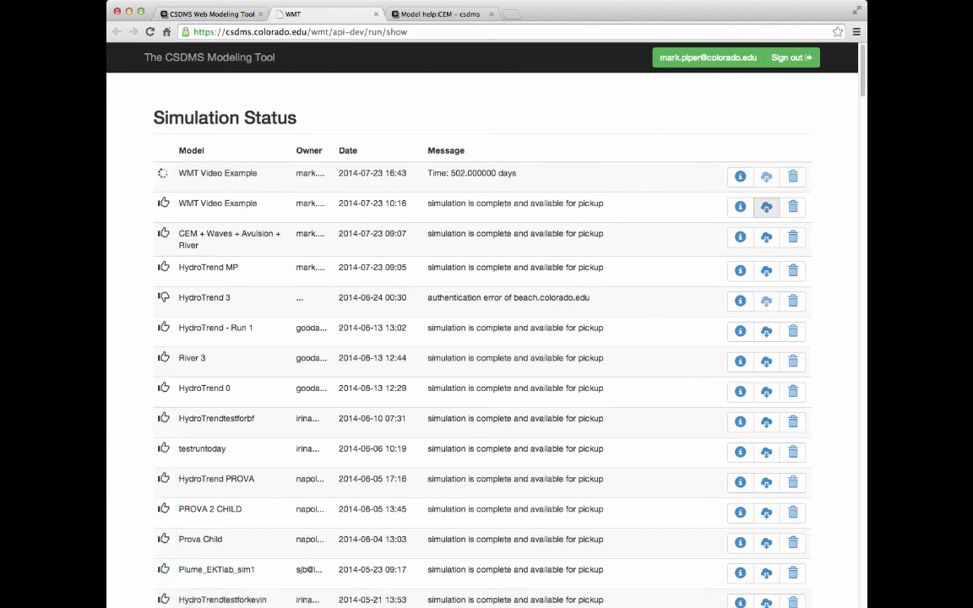
click(765, 207)
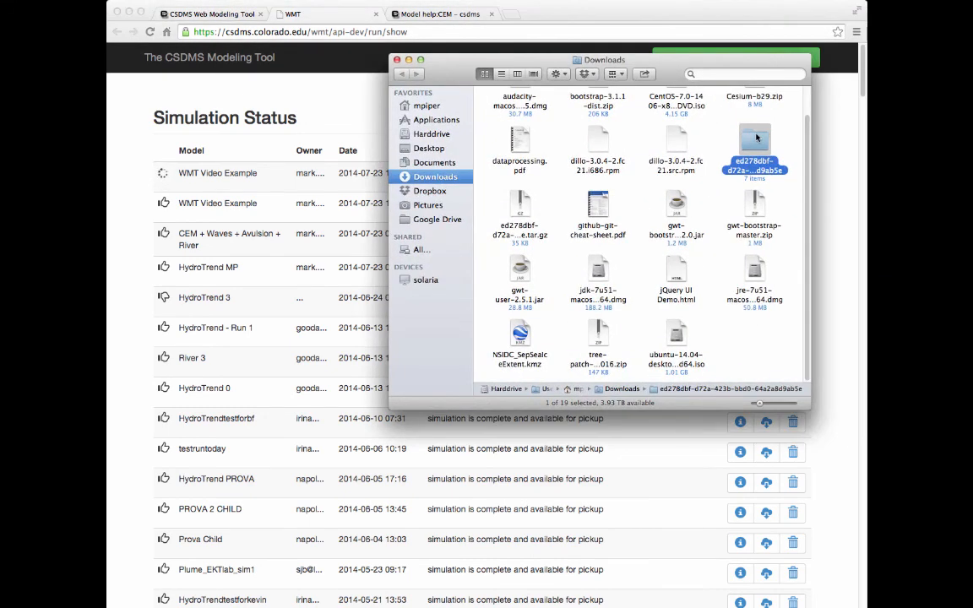
double_click(754, 143)
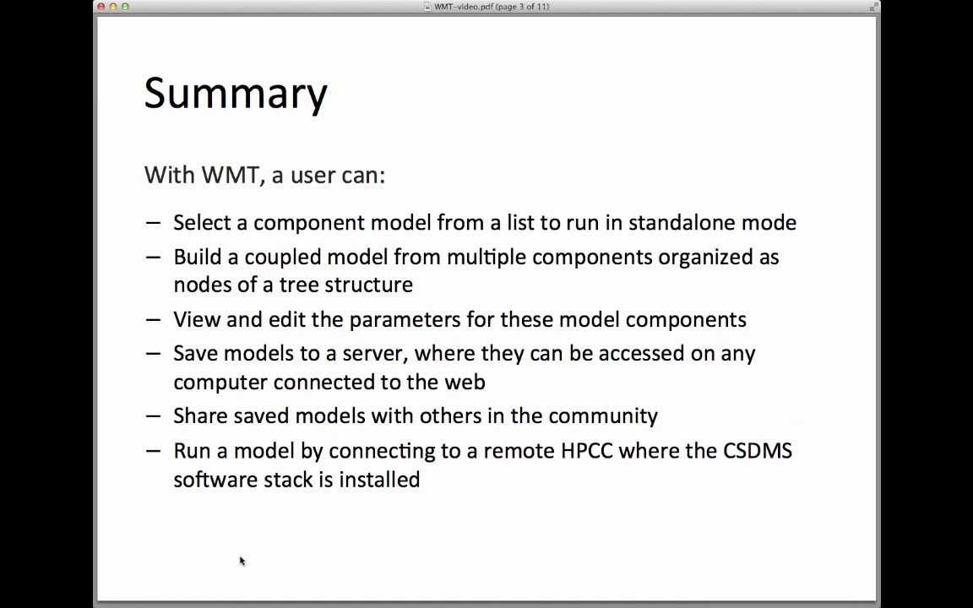
Advance the Summary slides from page 3 to 9, ending on the remote HPCC point.
key(right)
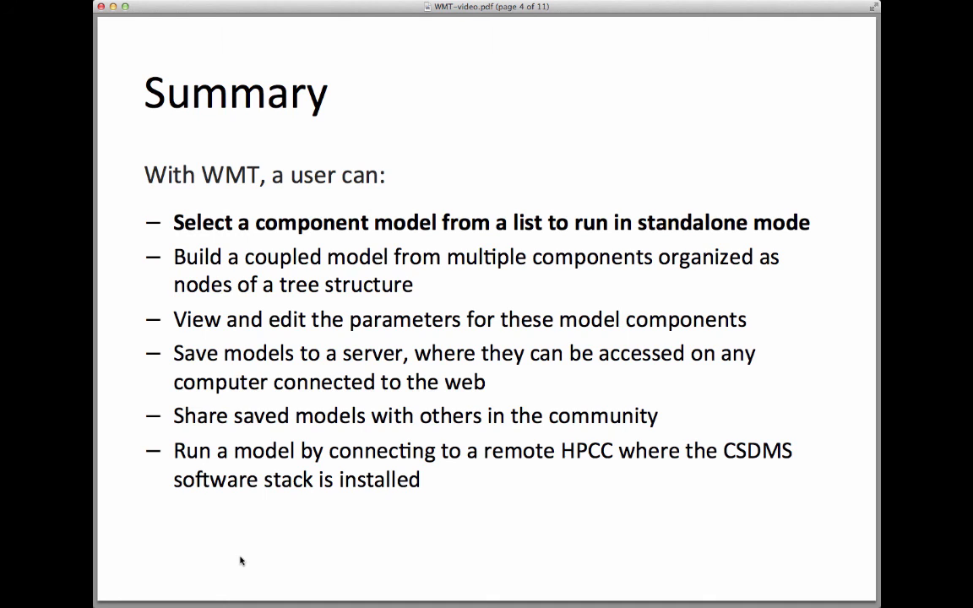
key(right)
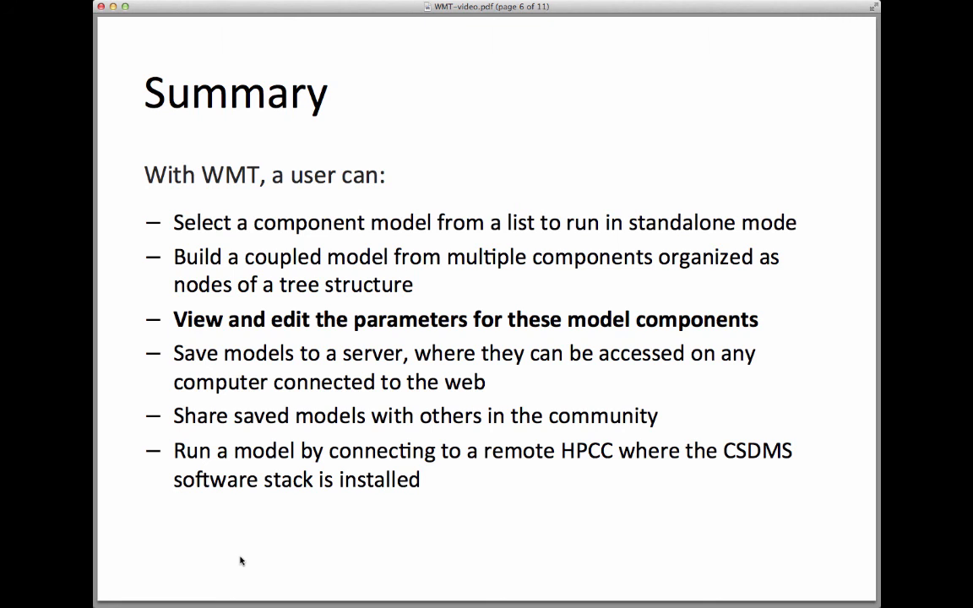
key(right)
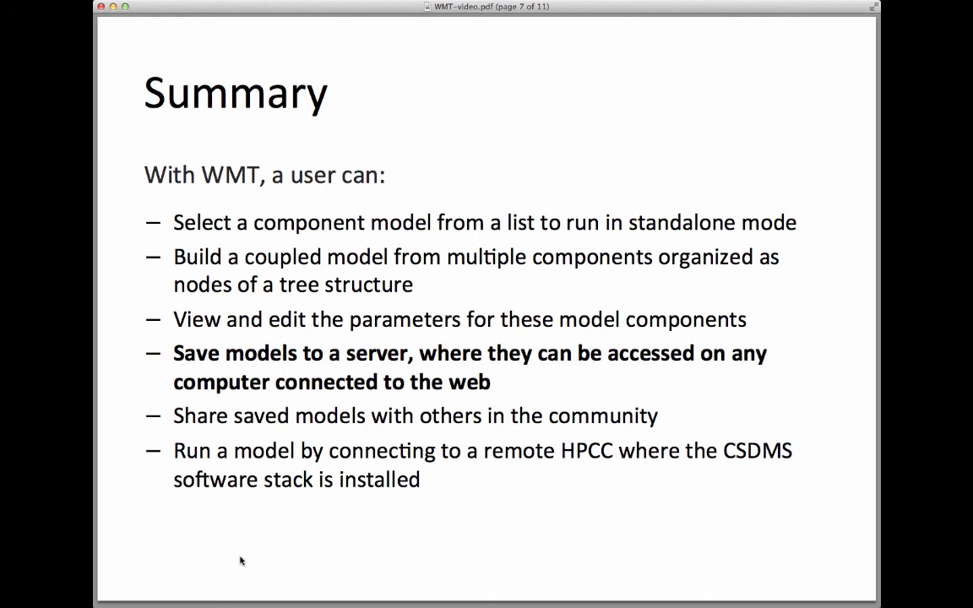
key(right)
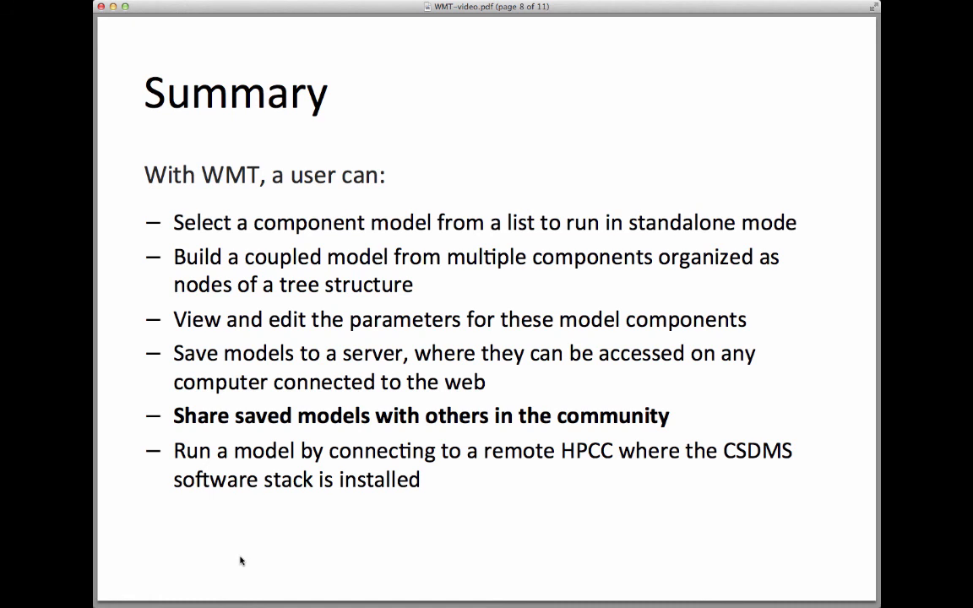
key(right)
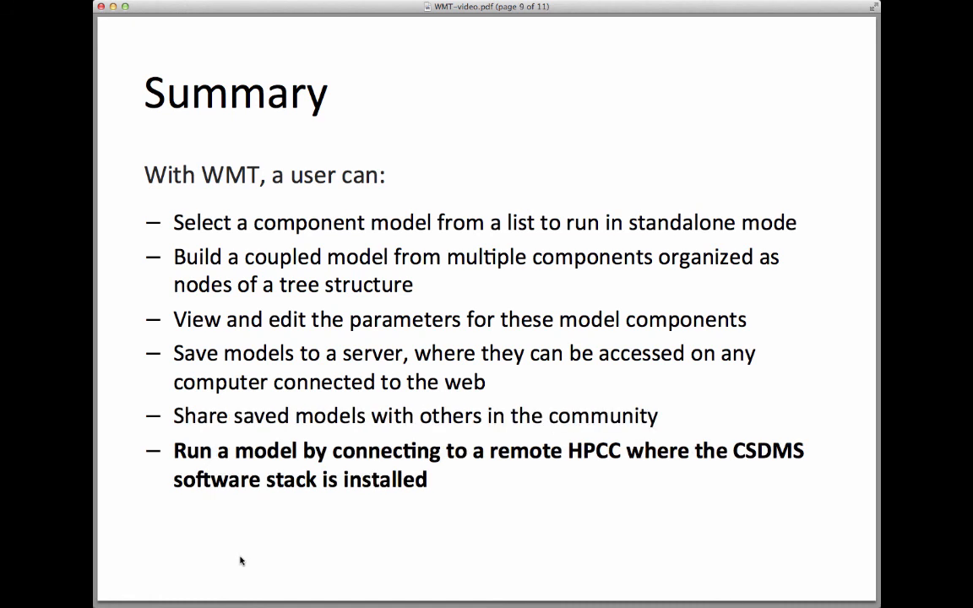